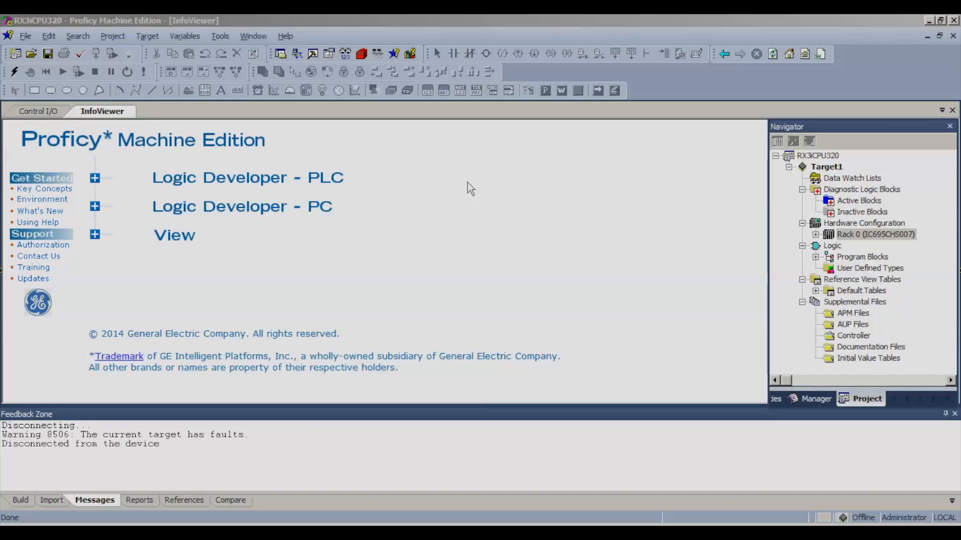
{"action": "mouse_move", "coordinate": [532, 216]}
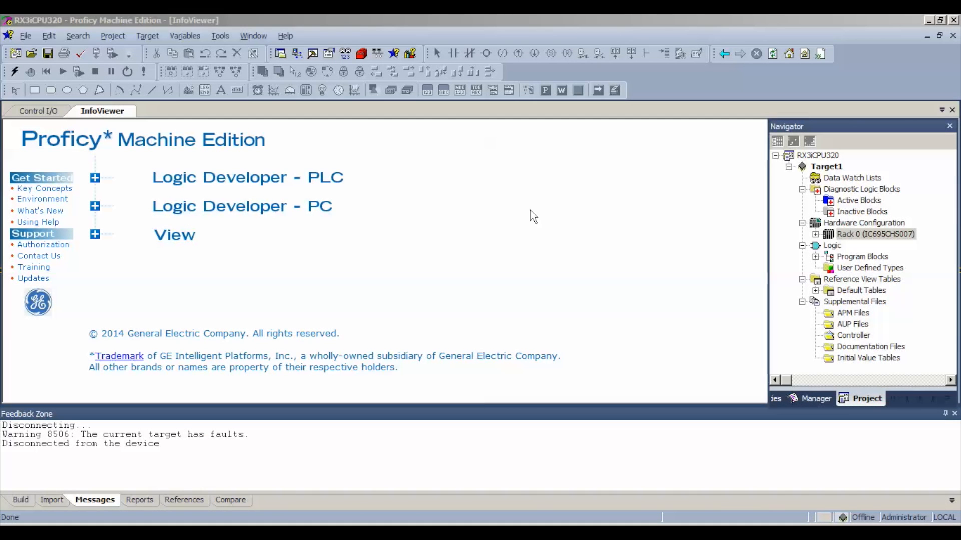
{"action": "mouse_move", "coordinate": [176, 22]}
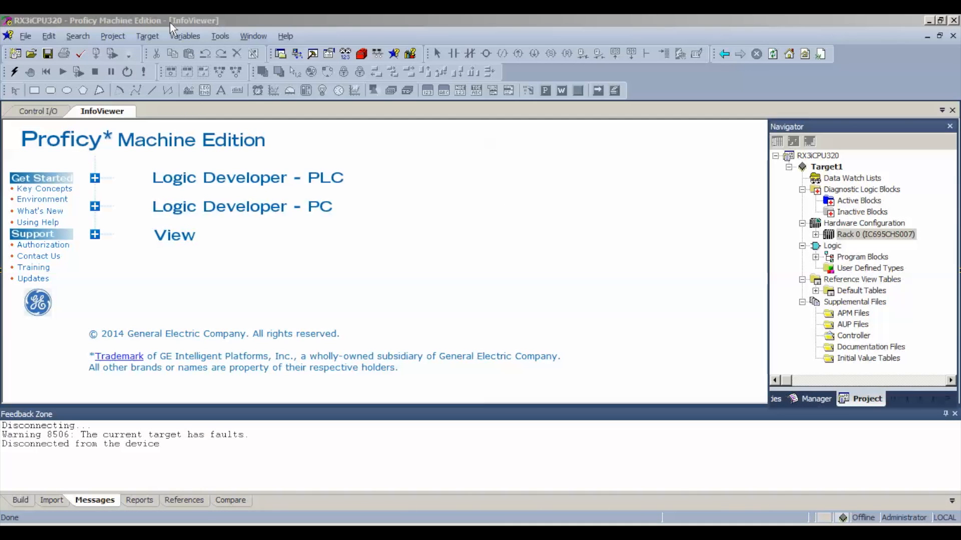
{"action": "mouse_move", "coordinate": [846, 239]}
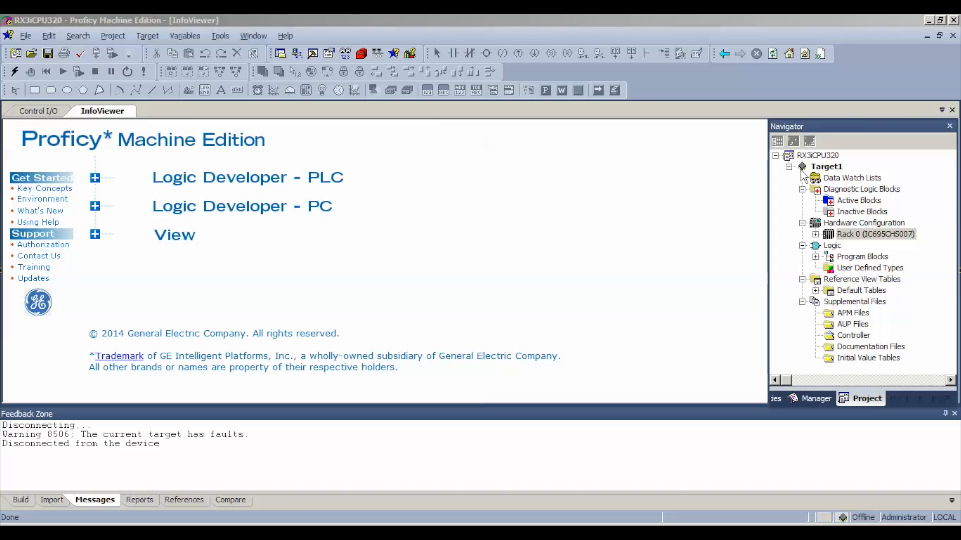
- Expand Rack 0 (IC695CHS007) to list its slots, including empty Slots 4–6
{"action": "left_click", "coordinate": [815, 234]}
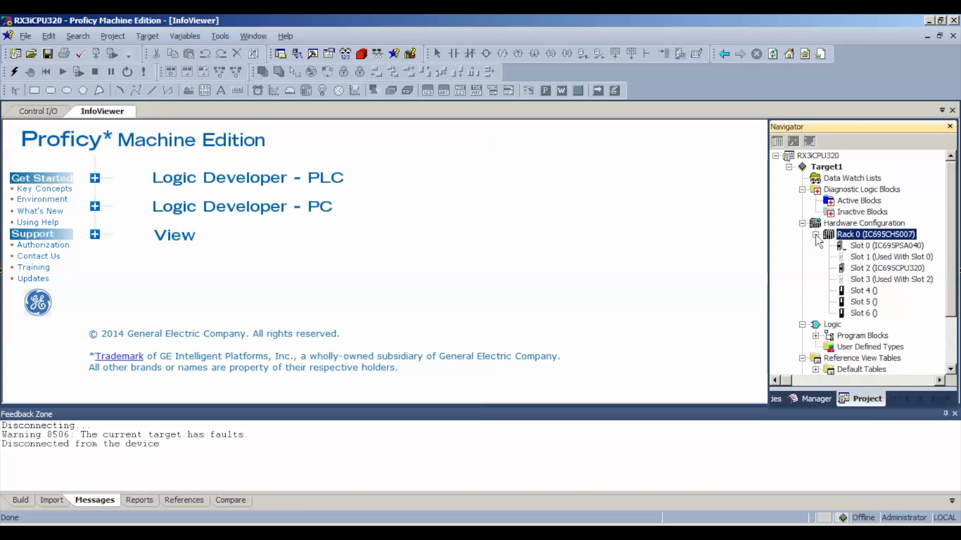
{"action": "mouse_move", "coordinate": [884, 246]}
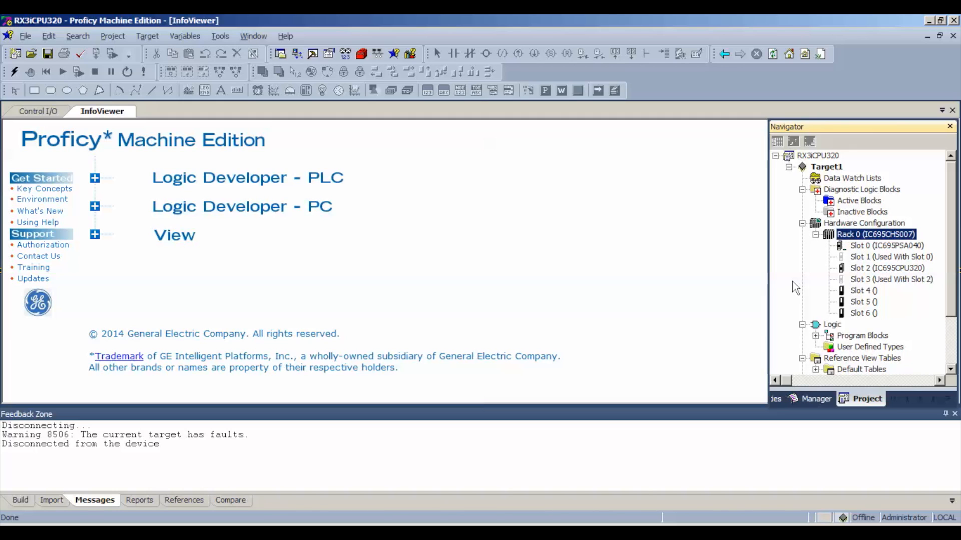
{"action": "mouse_move", "coordinate": [779, 274]}
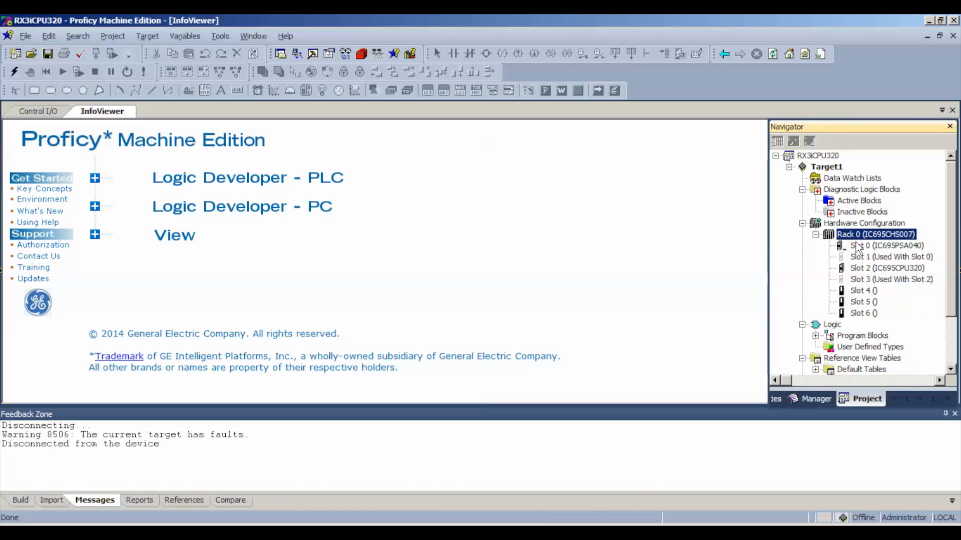
{"action": "mouse_move", "coordinate": [870, 267]}
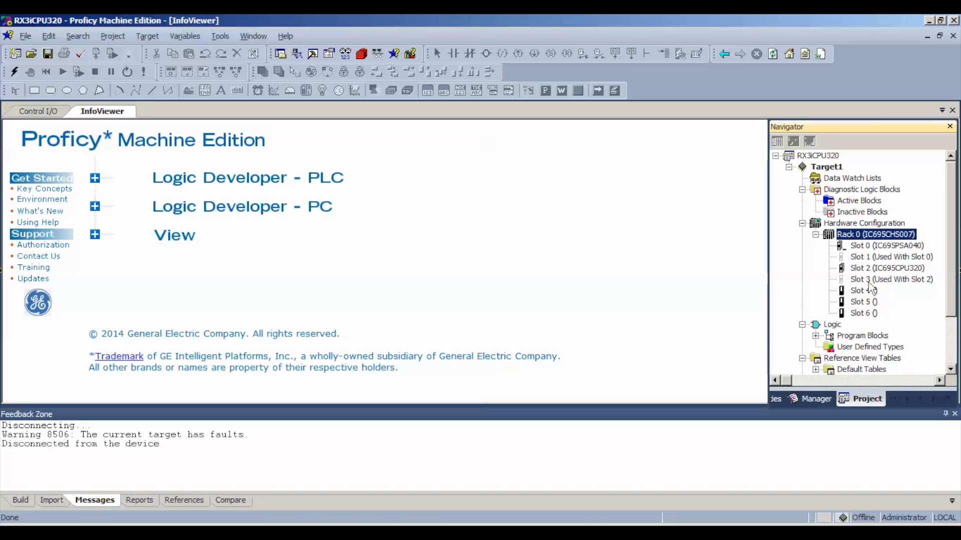
{"action": "mouse_move", "coordinate": [865, 255]}
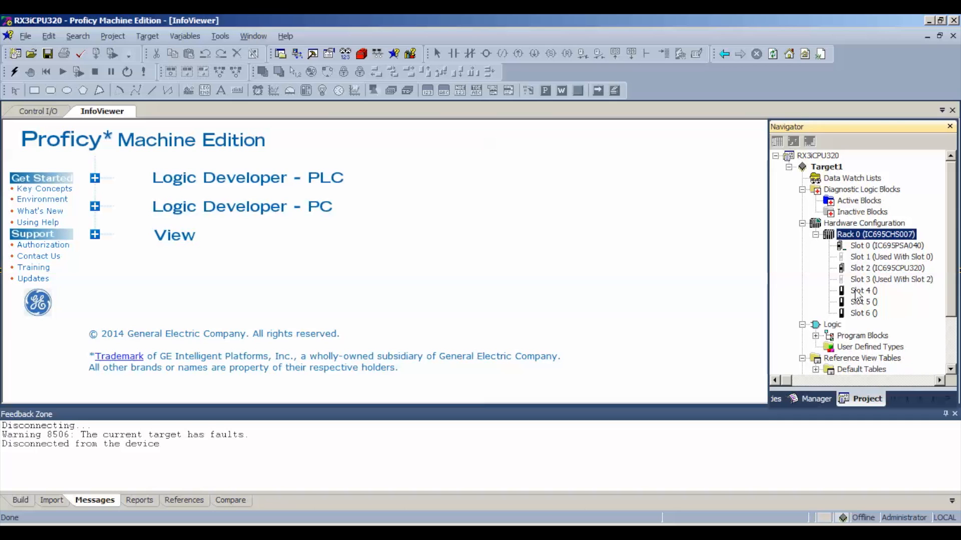
- Select IC695ALG616 from the Analog Input catalog for empty Slot 4
{"action": "left_click", "coordinate": [860, 291]}
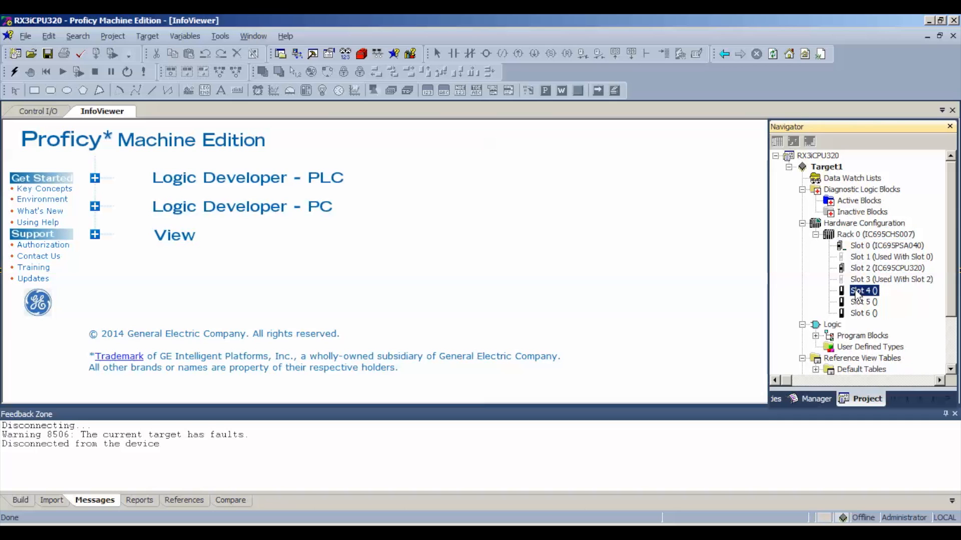
{"action": "double_click", "coordinate": [861, 290]}
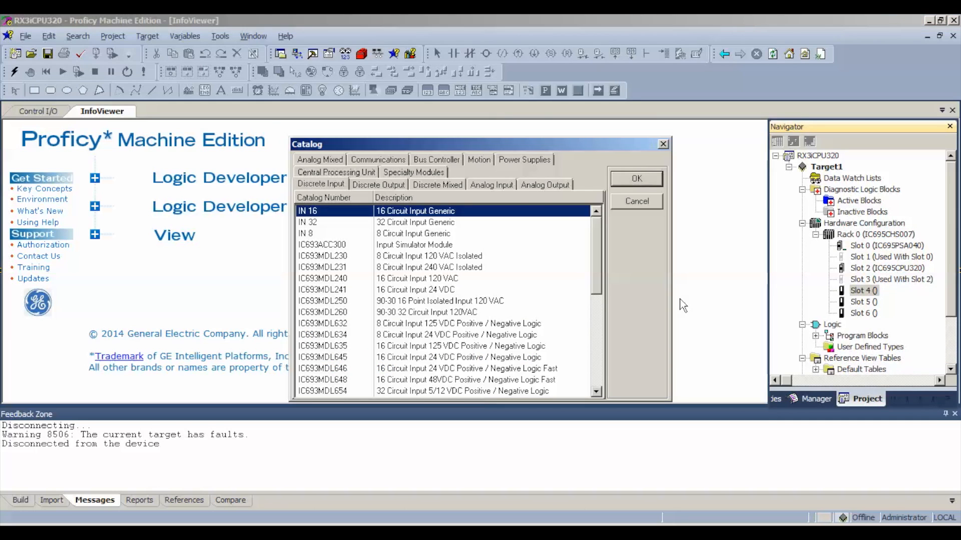
{"action": "left_click", "coordinate": [491, 184]}
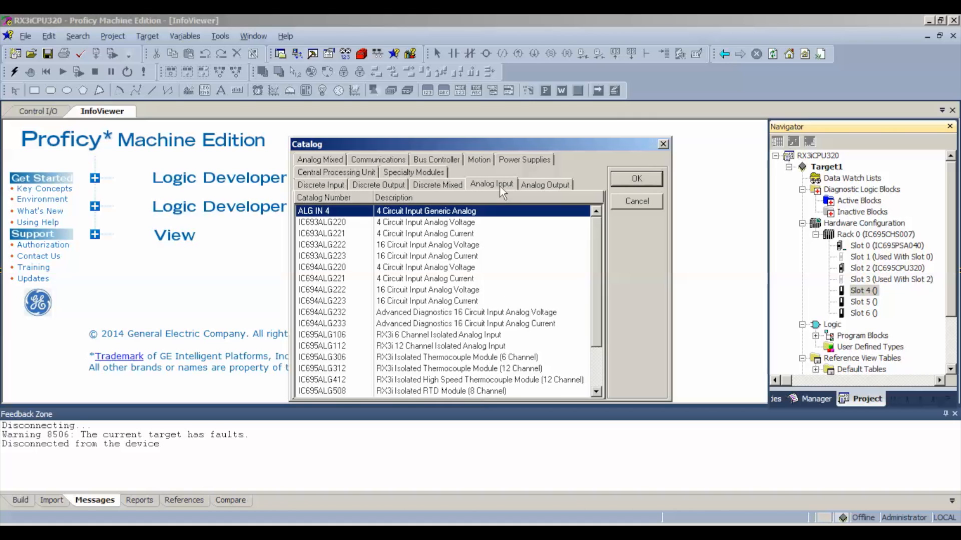
{"action": "scroll", "scroll_direction": "down", "scroll_amount": 3}
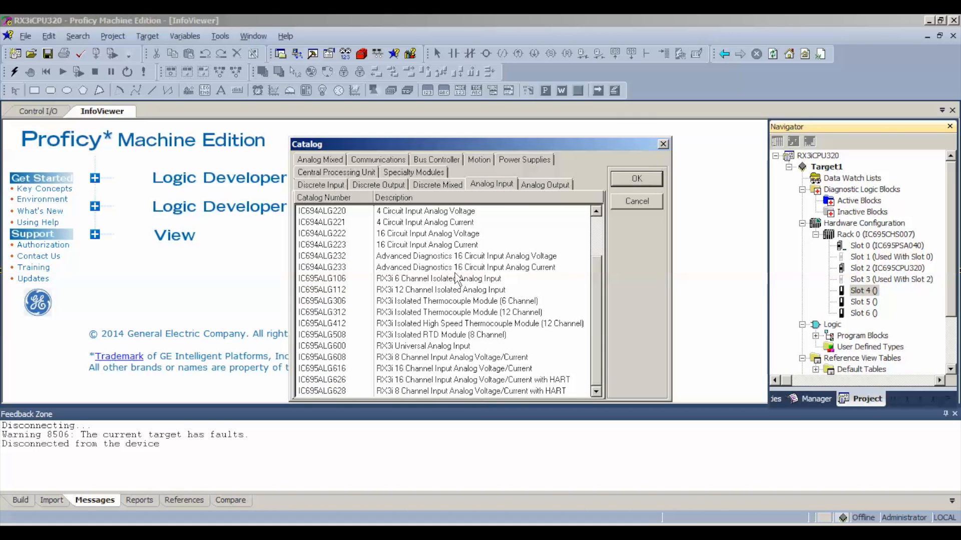
{"action": "mouse_move", "coordinate": [309, 381]}
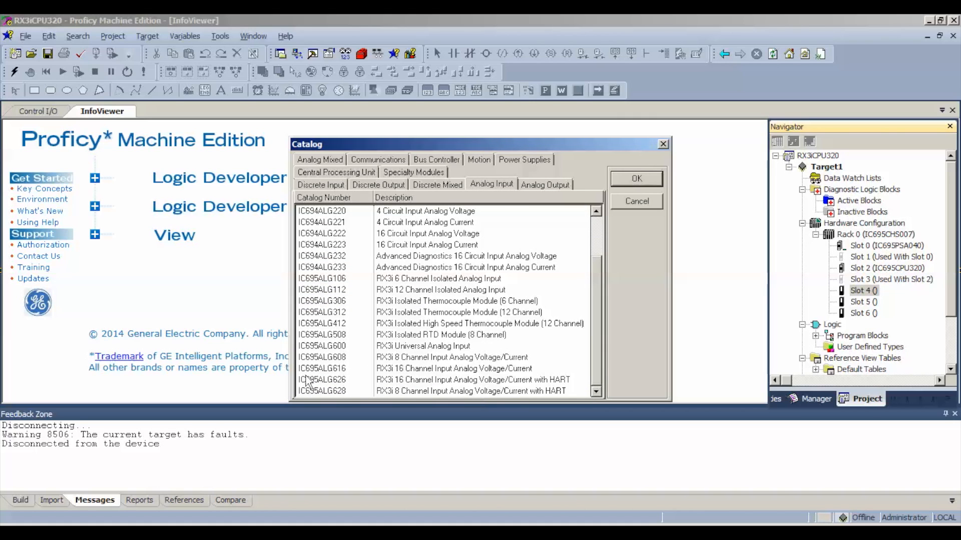
{"action": "left_click", "coordinate": [441, 369]}
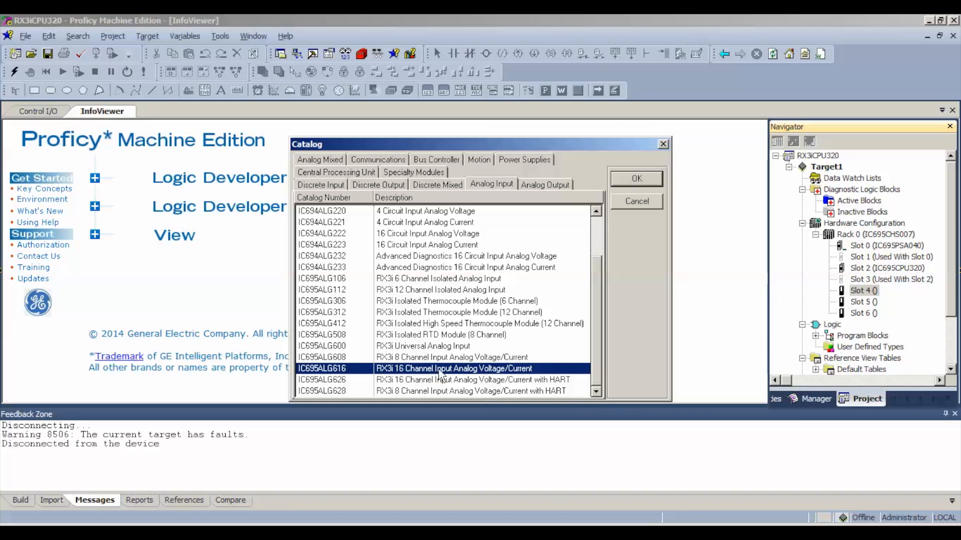
{"action": "mouse_move", "coordinate": [523, 379]}
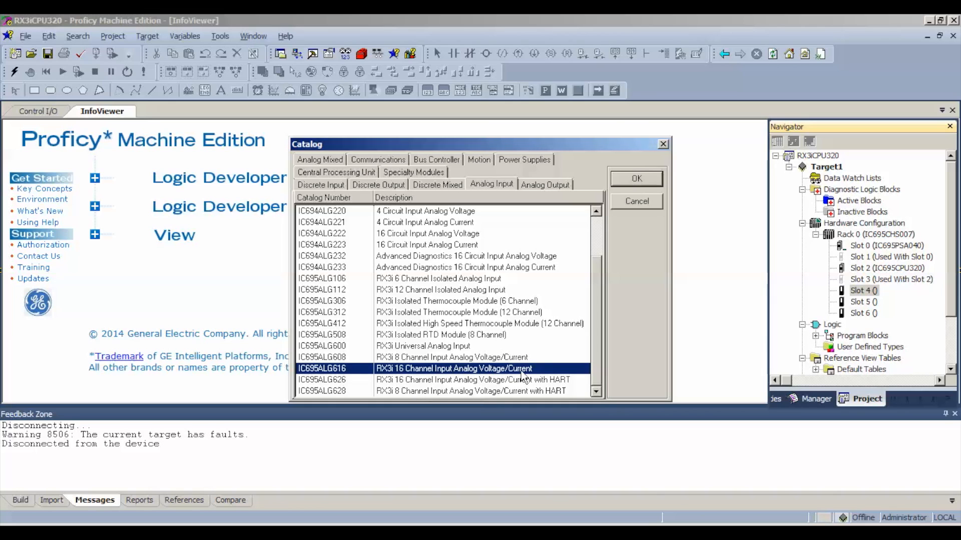
{"action": "mouse_move", "coordinate": [652, 195]}
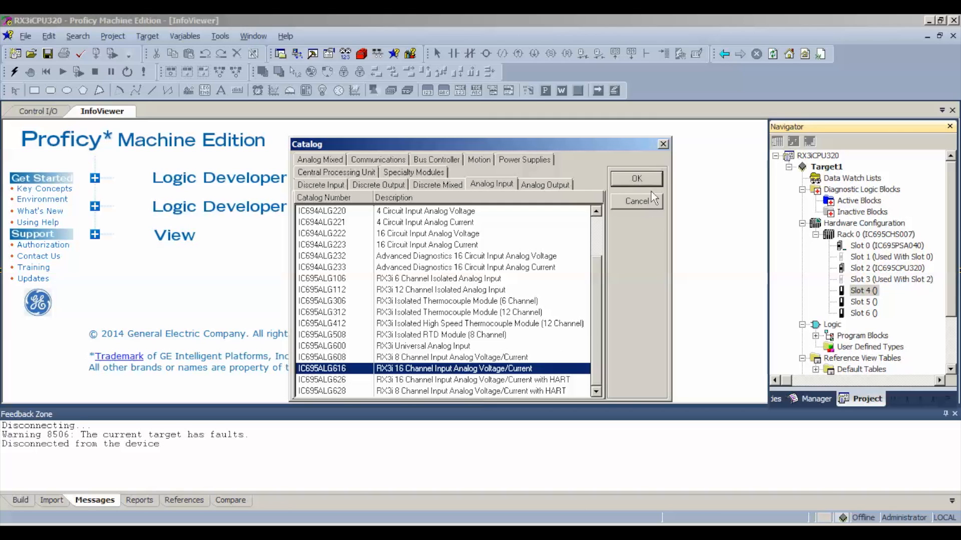
- Confirm IC695ALG616 into Slot 4 and review its Settings, such as %AI00001
{"action": "left_click", "coordinate": [637, 178]}
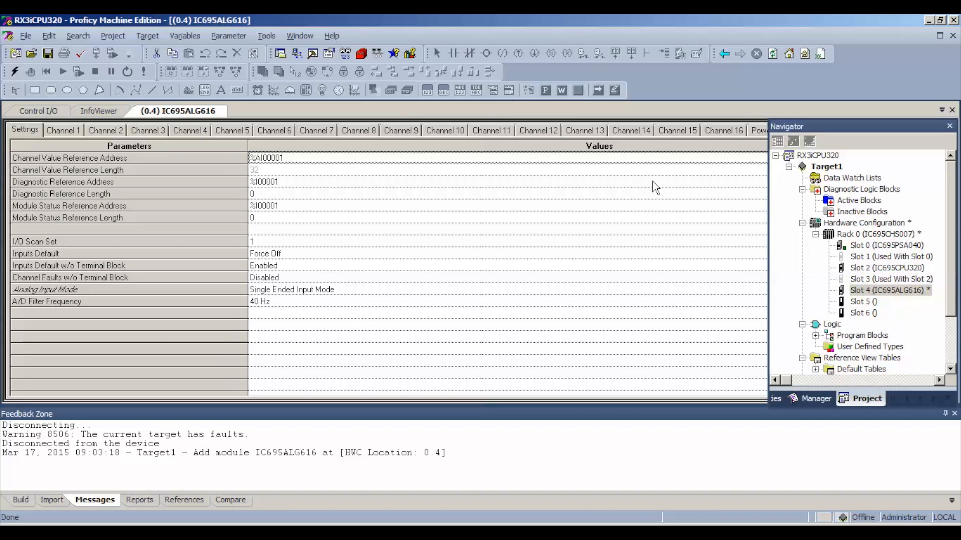
{"action": "mouse_move", "coordinate": [434, 241]}
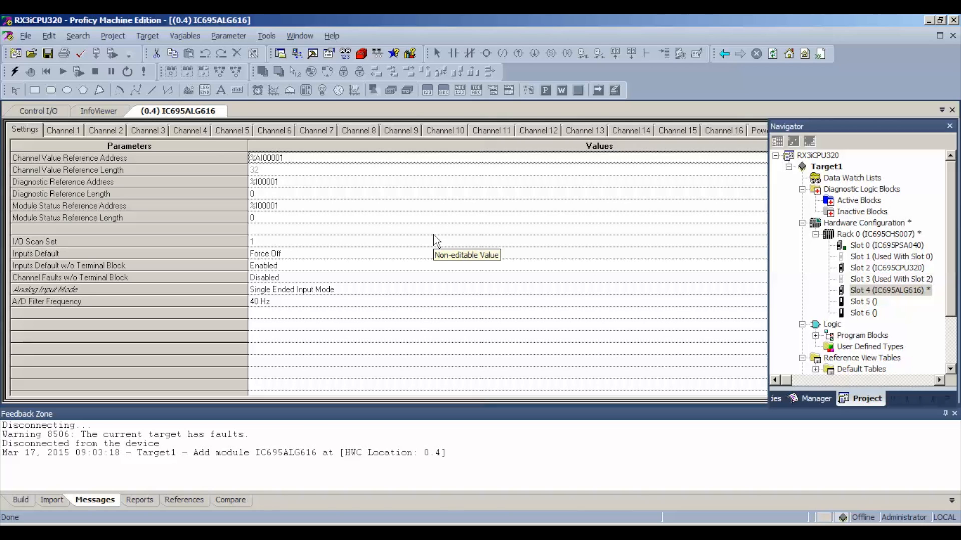
{"action": "mouse_move", "coordinate": [434, 239]}
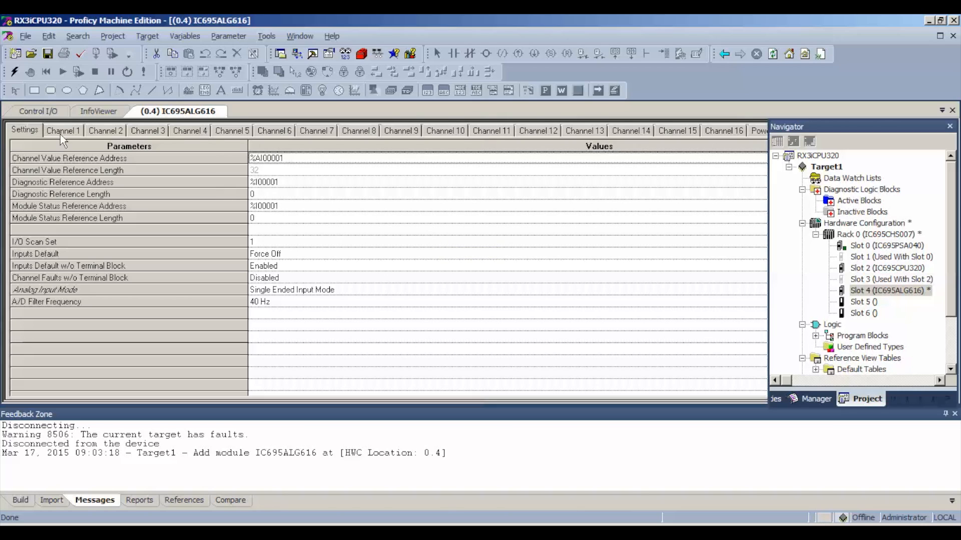
{"action": "mouse_move", "coordinate": [57, 167]}
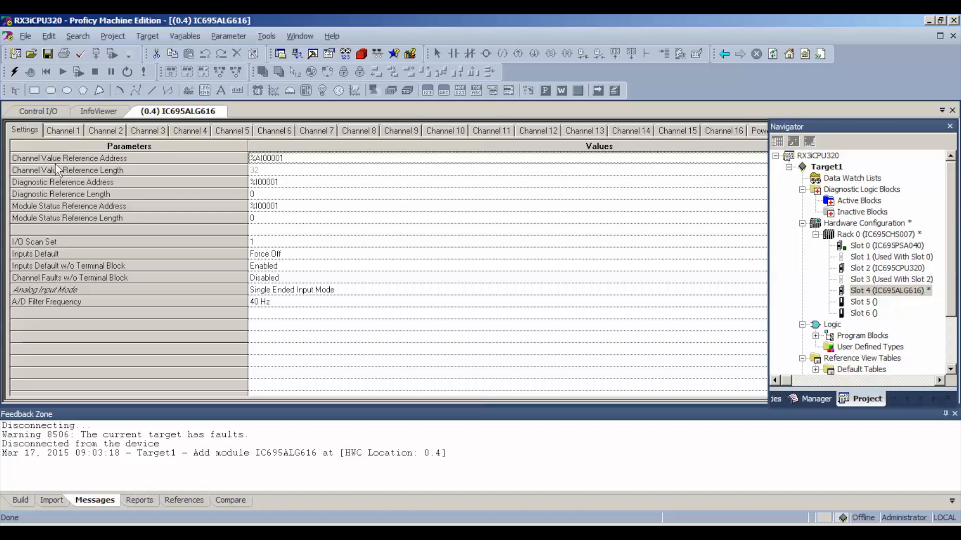
{"action": "mouse_move", "coordinate": [45, 168]}
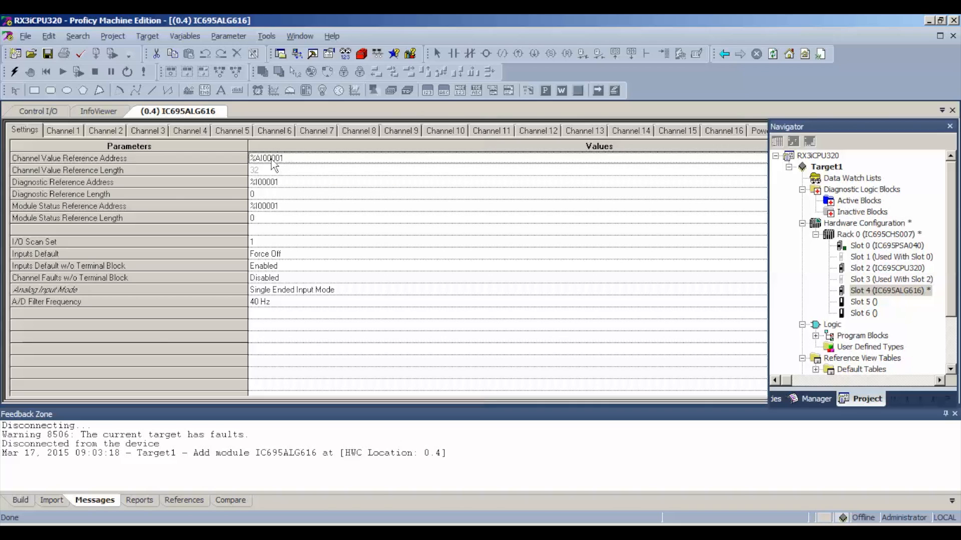
{"action": "mouse_move", "coordinate": [261, 171]}
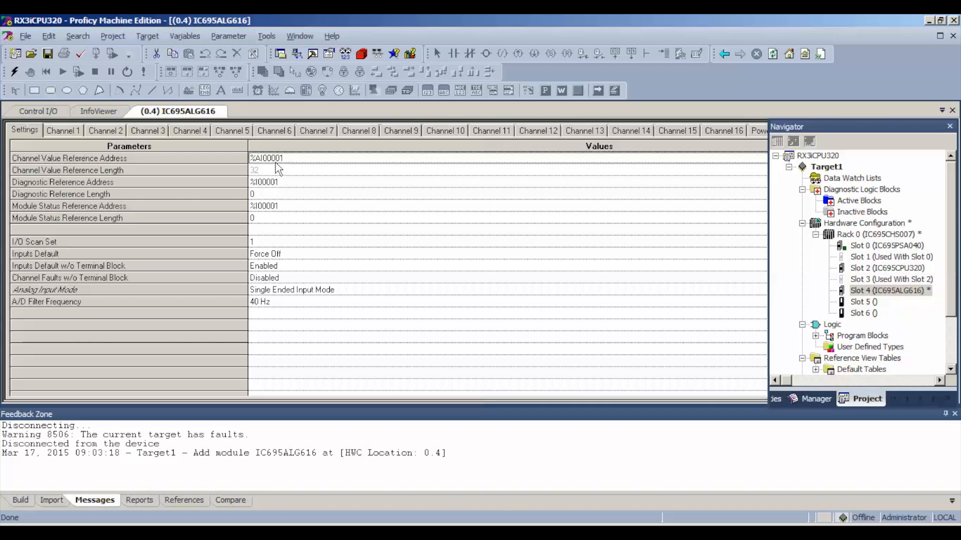
{"action": "mouse_move", "coordinate": [288, 169]}
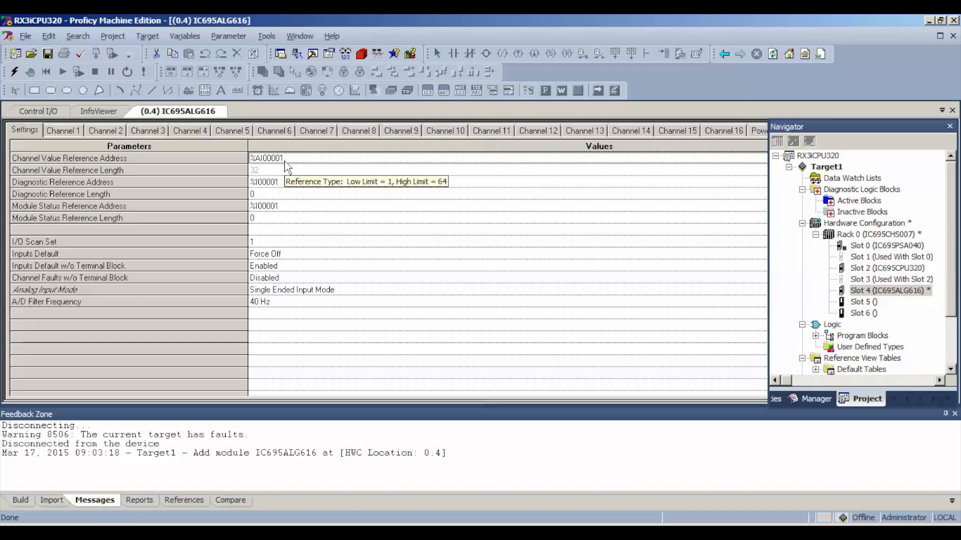
{"action": "mouse_move", "coordinate": [266, 301]}
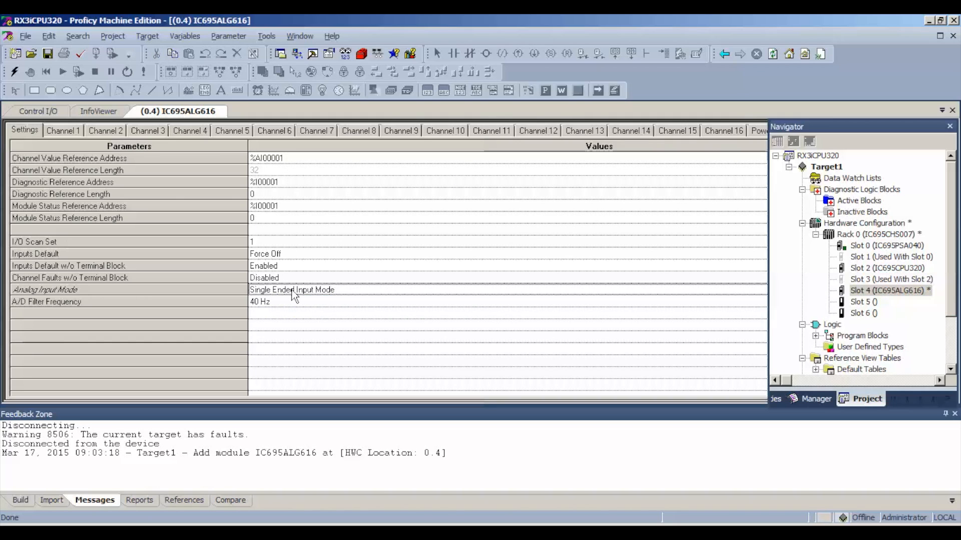
{"action": "mouse_move", "coordinate": [65, 132]}
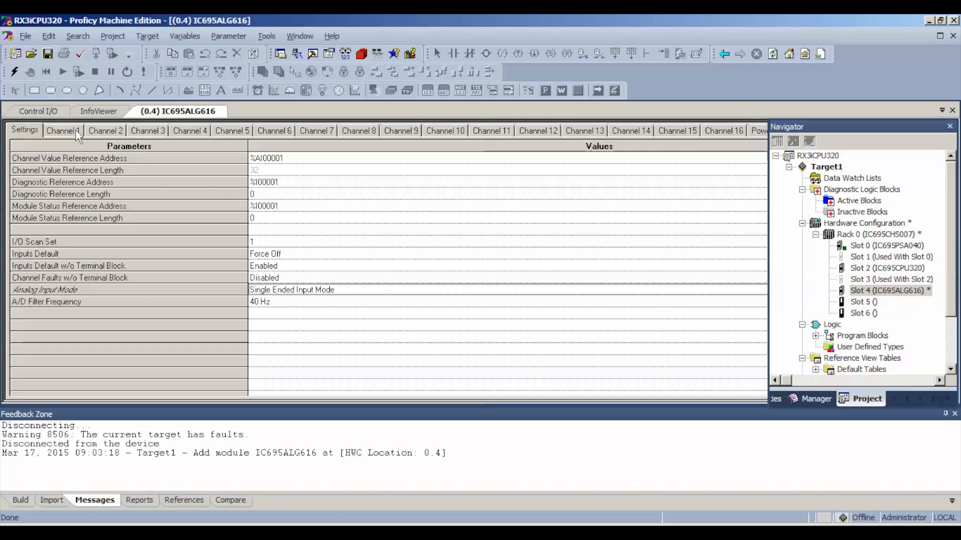
- Set Channels 1 and 2 to 16 Bit Integer value format
{"action": "left_click", "coordinate": [65, 131]}
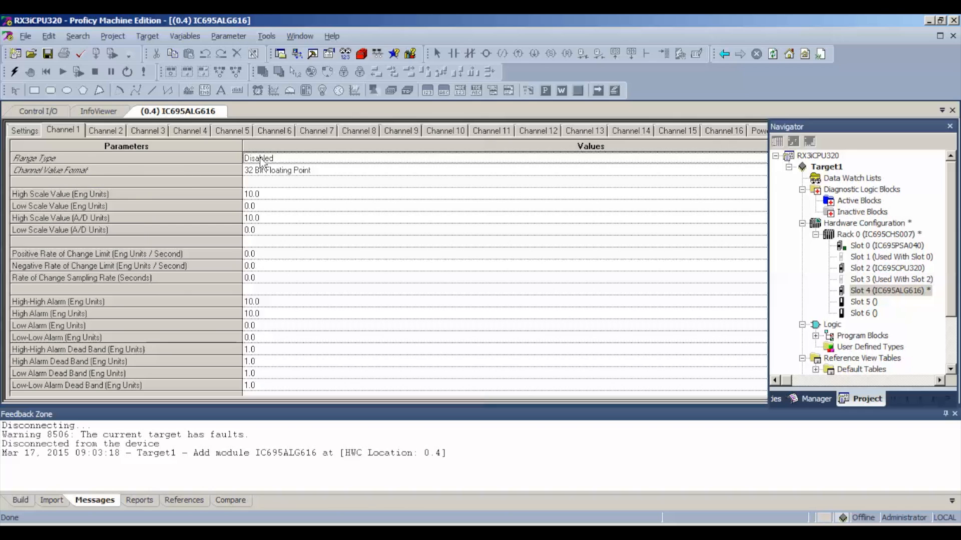
{"action": "left_click", "coordinate": [265, 158]}
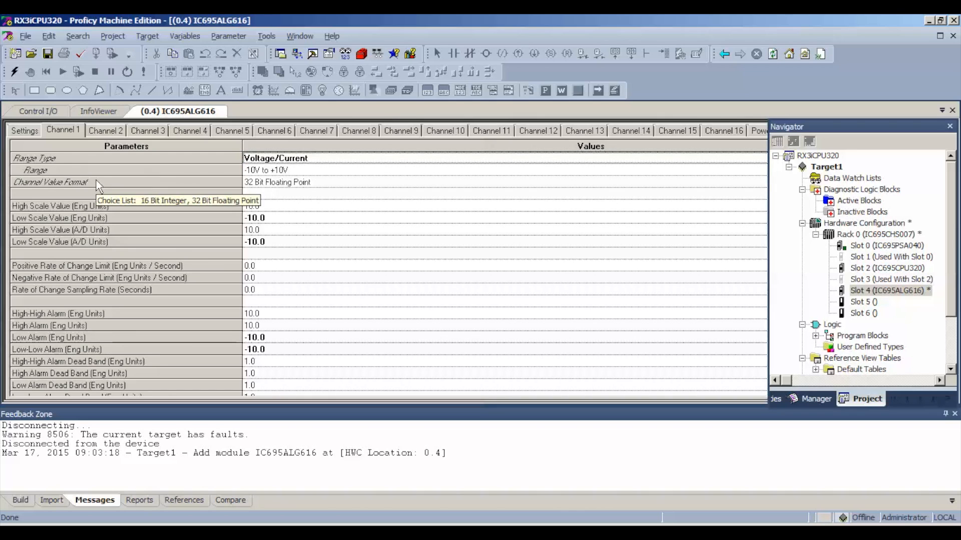
{"action": "mouse_move", "coordinate": [105, 193]}
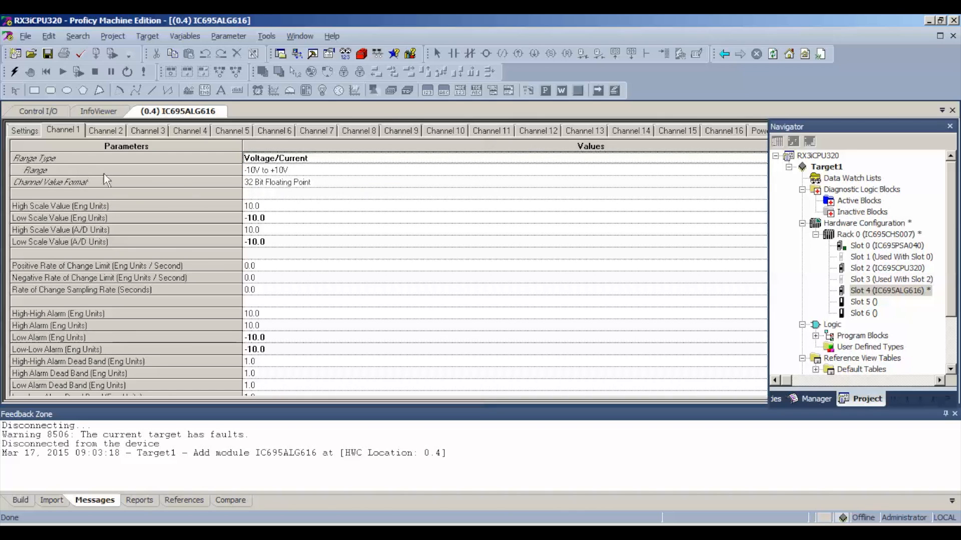
{"action": "mouse_move", "coordinate": [300, 183]}
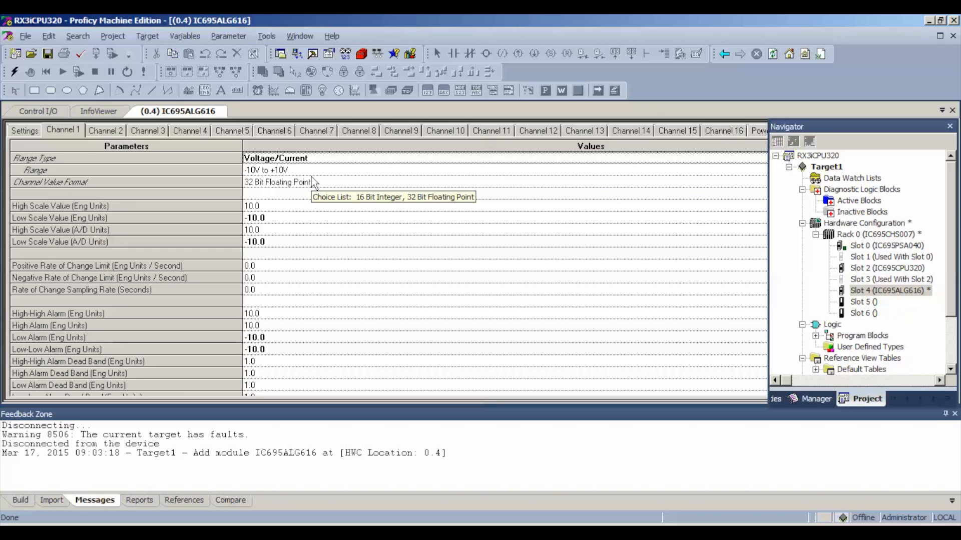
{"action": "mouse_move", "coordinate": [253, 195]}
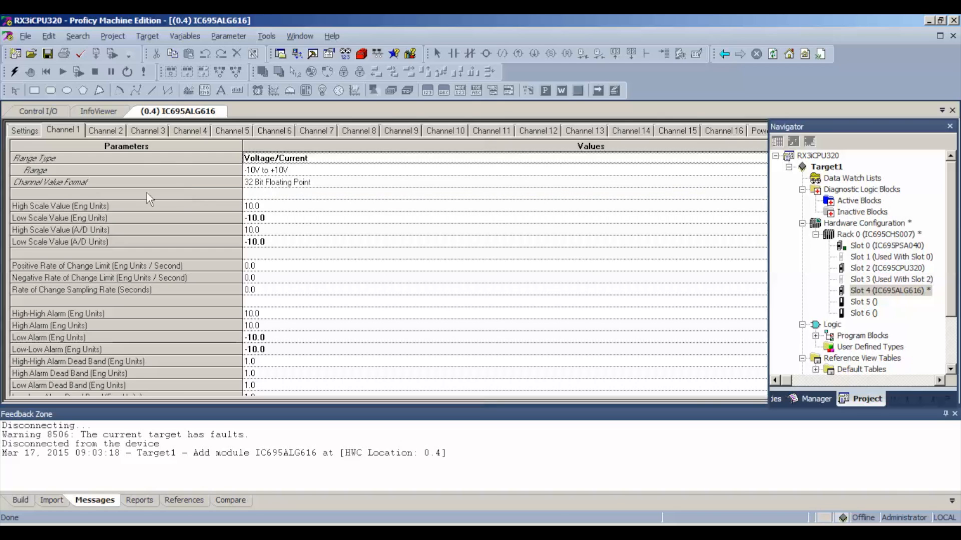
{"action": "mouse_move", "coordinate": [270, 188]}
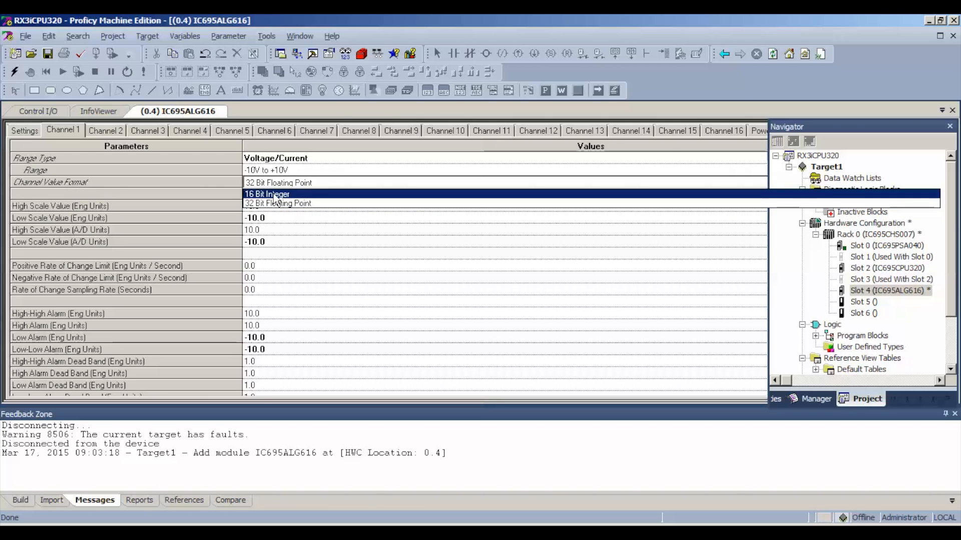
{"action": "left_click", "coordinate": [266, 193]}
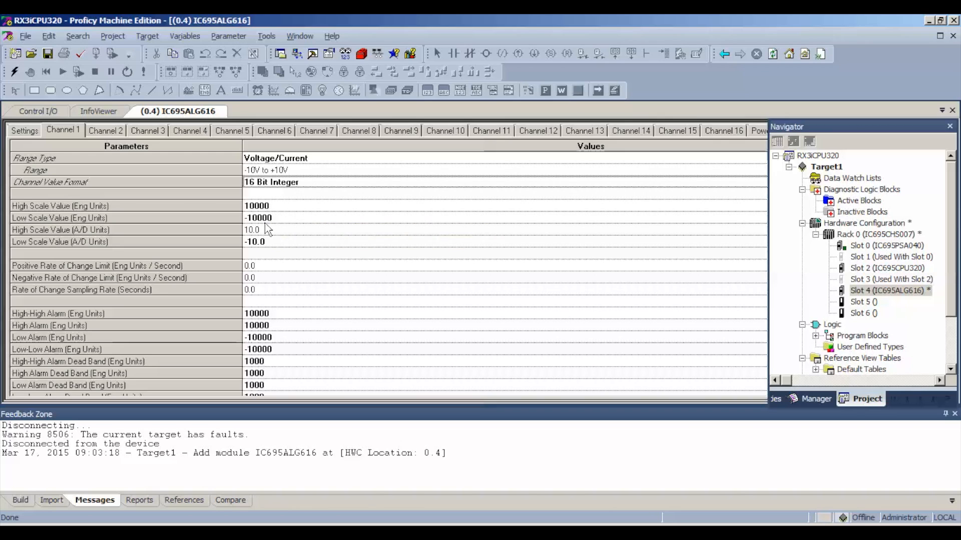
{"action": "mouse_move", "coordinate": [288, 220]}
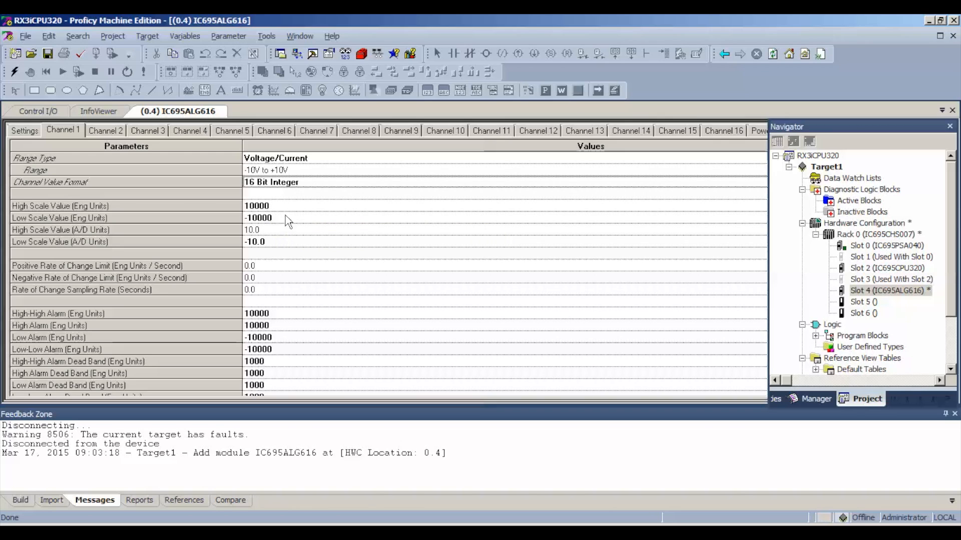
{"action": "left_click", "coordinate": [106, 130]}
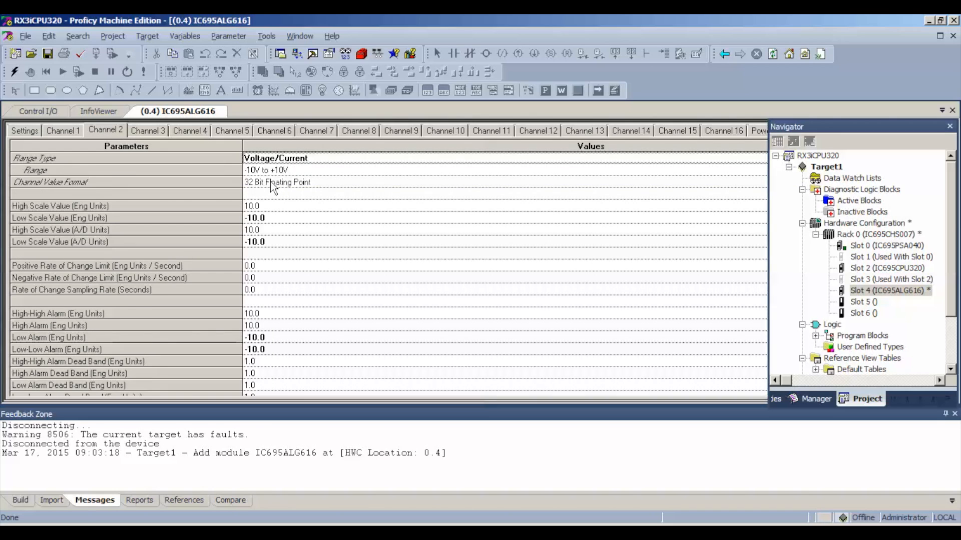
{"action": "left_click", "coordinate": [277, 182]}
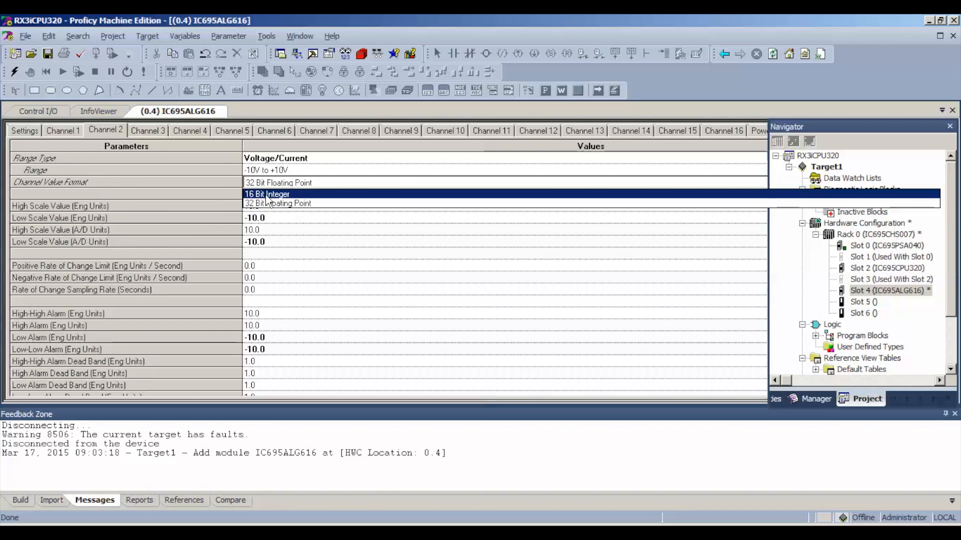
{"action": "left_click", "coordinate": [148, 131]}
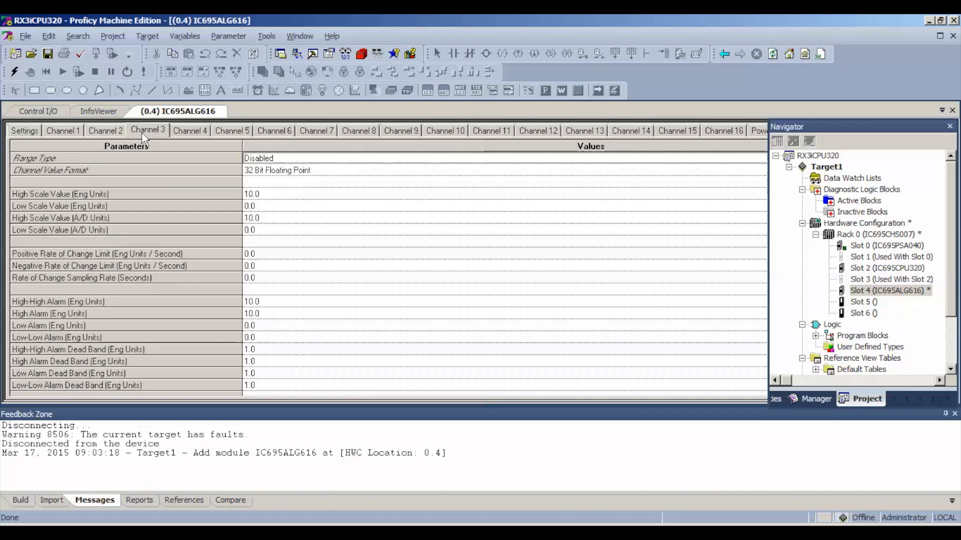
- Set Channels 3 through 6 to 16 Bit Integer value format
{"action": "left_click", "coordinate": [277, 158]}
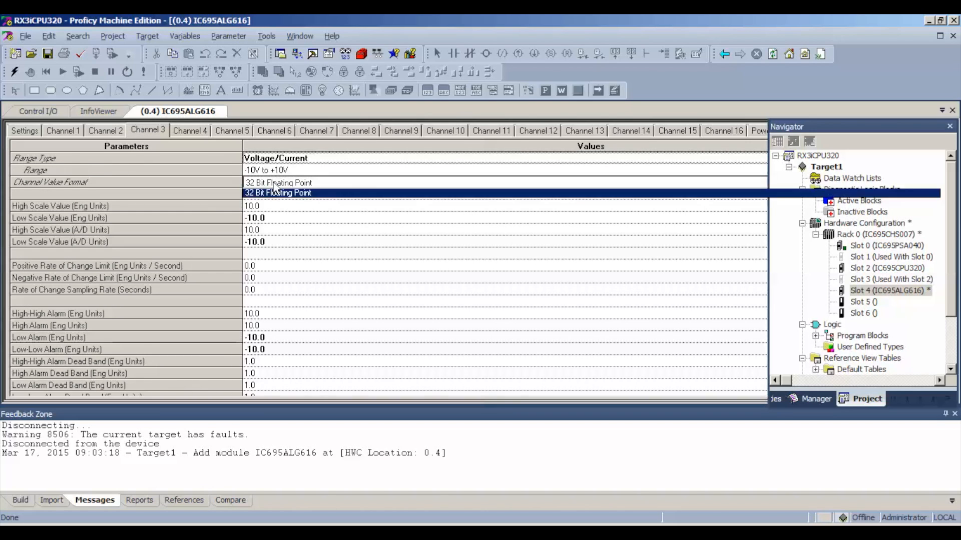
{"action": "left_click", "coordinate": [190, 130]}
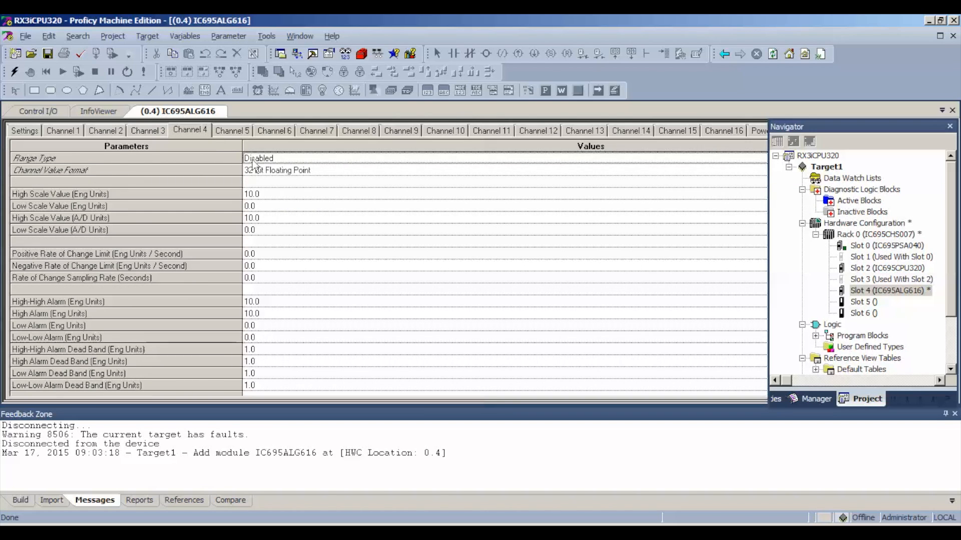
{"action": "left_click", "coordinate": [278, 183]}
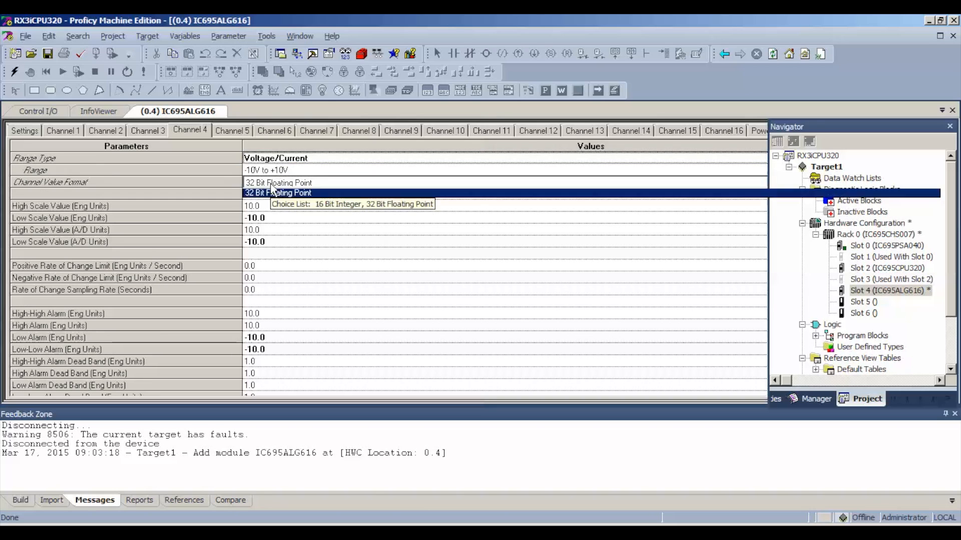
{"action": "left_click", "coordinate": [232, 130]}
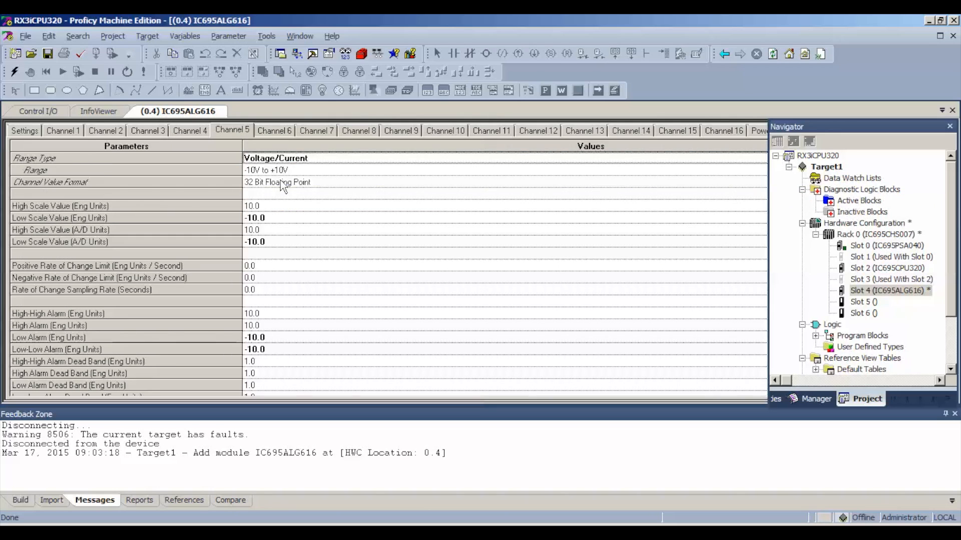
{"action": "left_click", "coordinate": [274, 130]}
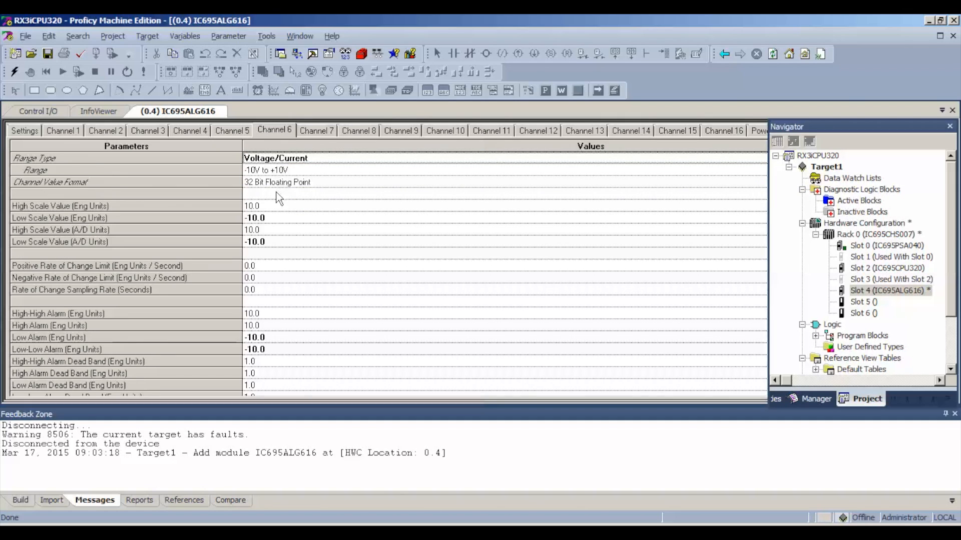
{"action": "left_click", "coordinate": [277, 182]}
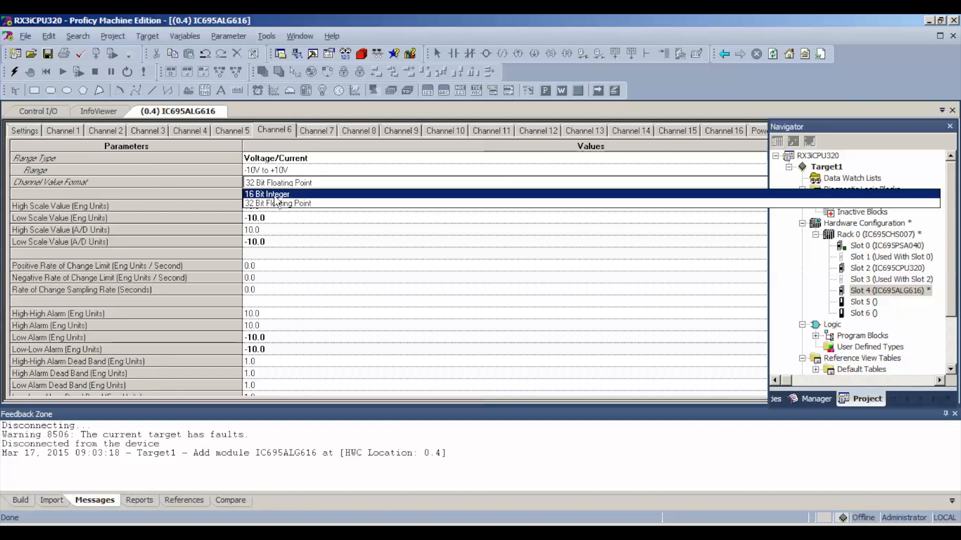
{"action": "left_click", "coordinate": [268, 194]}
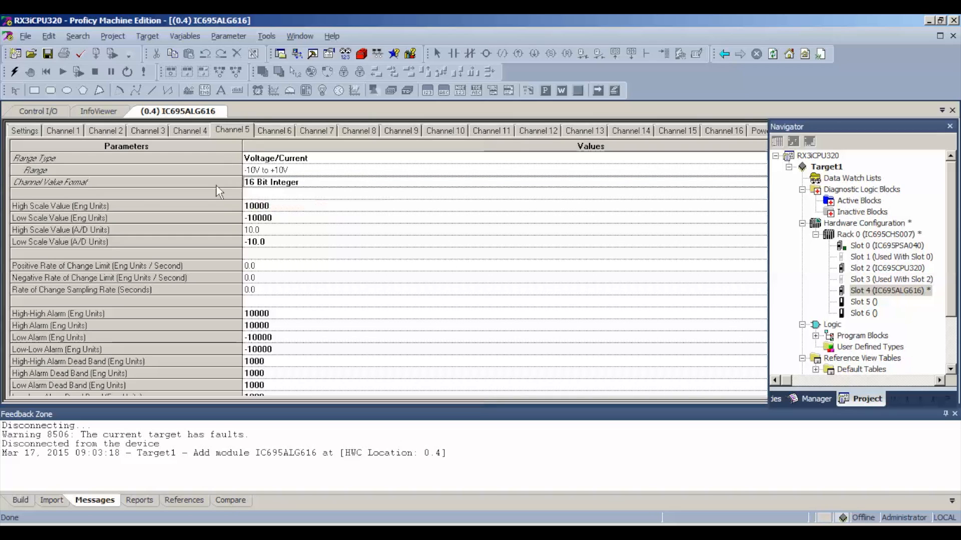
{"action": "mouse_move", "coordinate": [493, 121]}
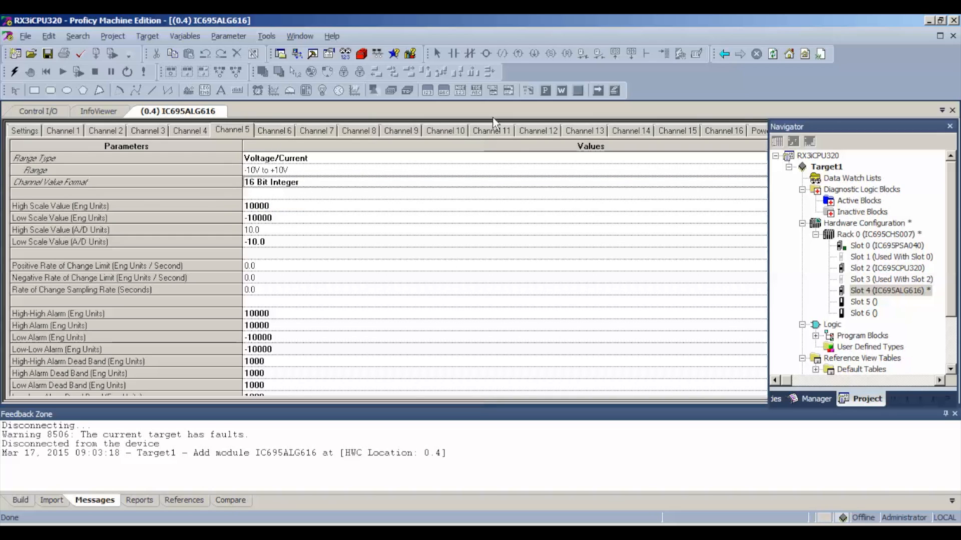
{"action": "mouse_move", "coordinate": [297, 159]}
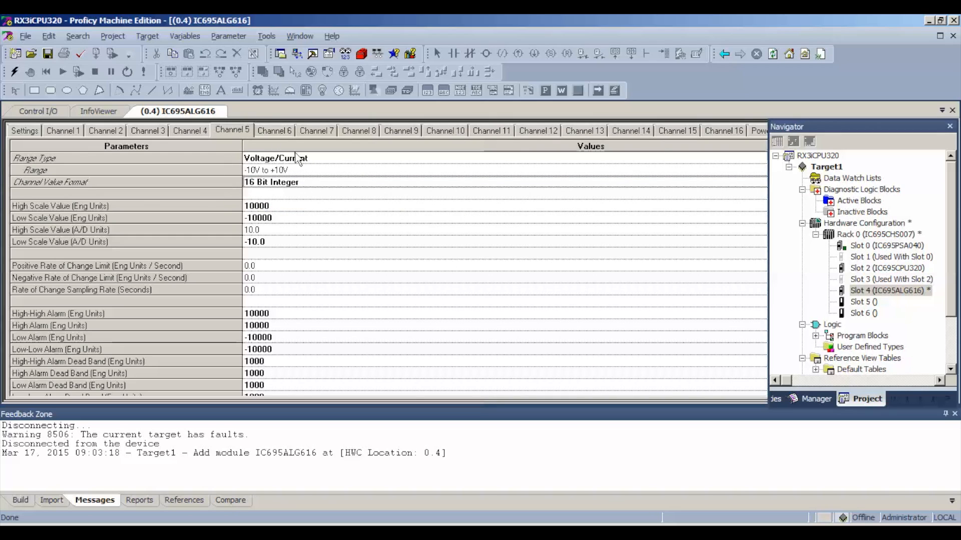
{"action": "mouse_move", "coordinate": [730, 139]}
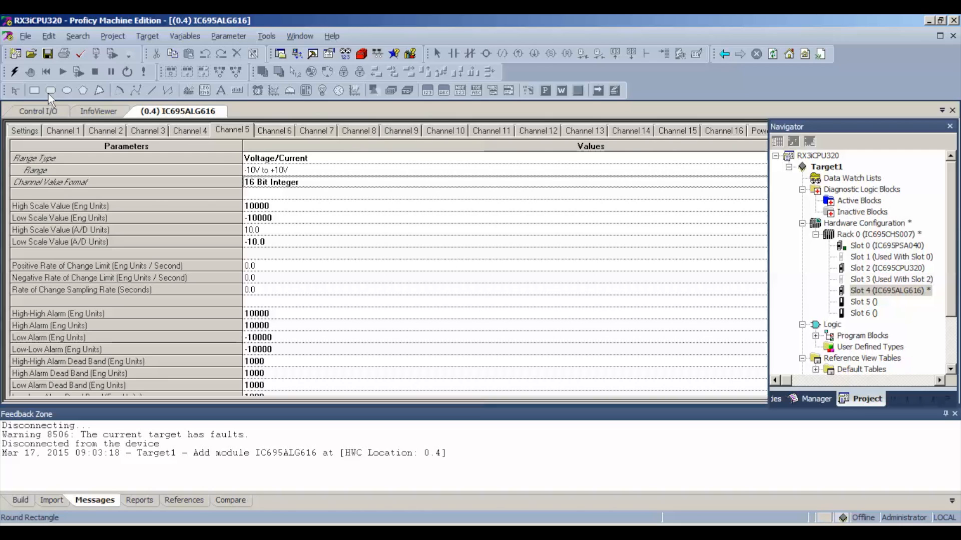
{"action": "mouse_move", "coordinate": [15, 72]}
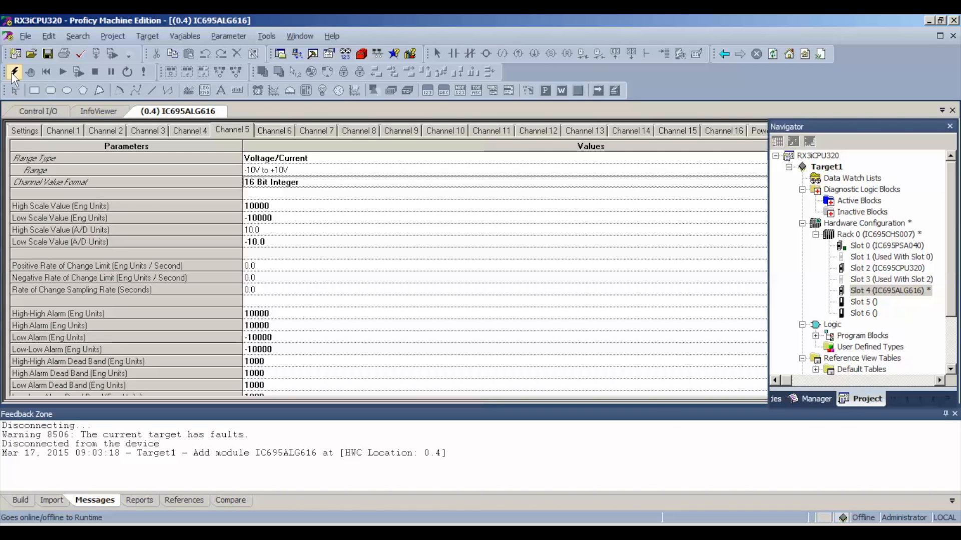
- Connect online to the IC695CPU320 via Target1 in programmer mode
{"action": "left_click", "coordinate": [12, 74]}
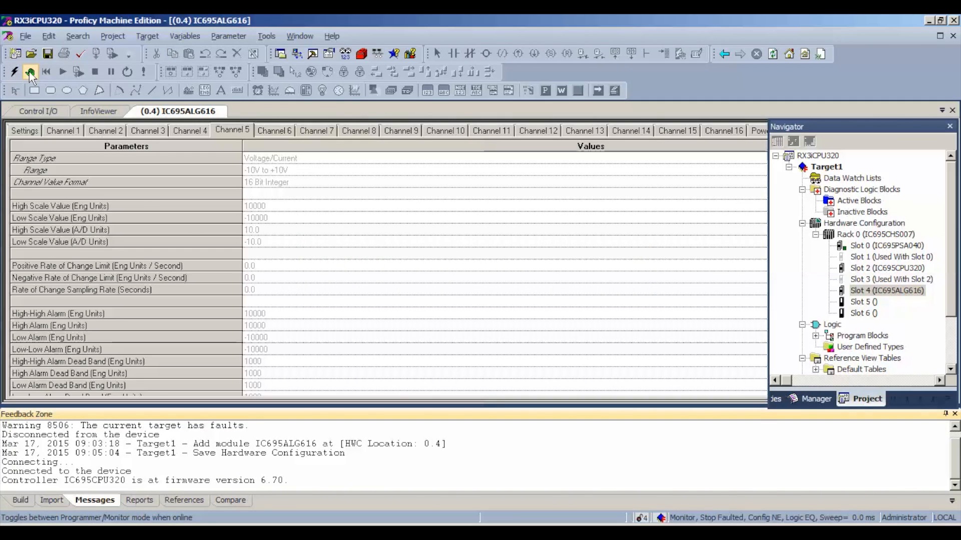
{"action": "left_click", "coordinate": [29, 72]}
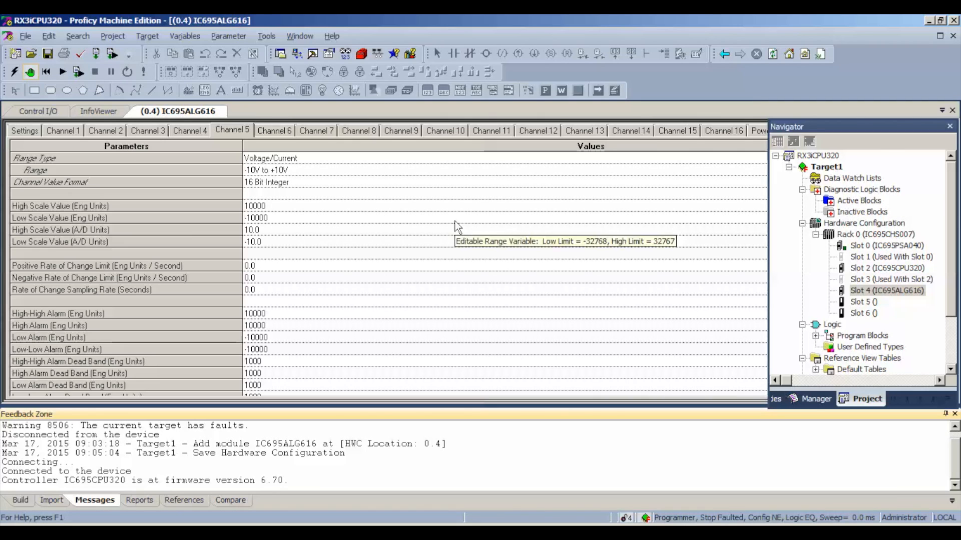
{"action": "mouse_move", "coordinate": [730, 432]}
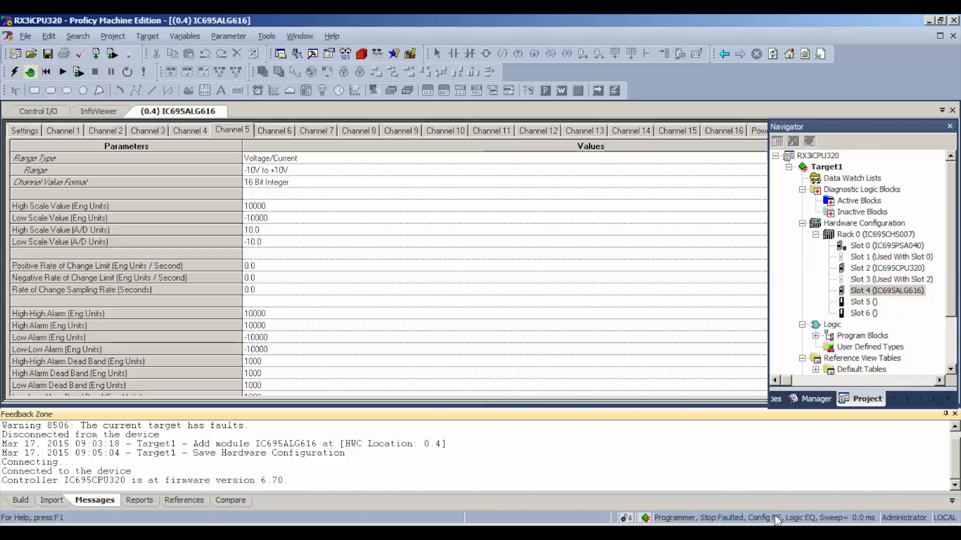
{"action": "mouse_move", "coordinate": [784, 522]}
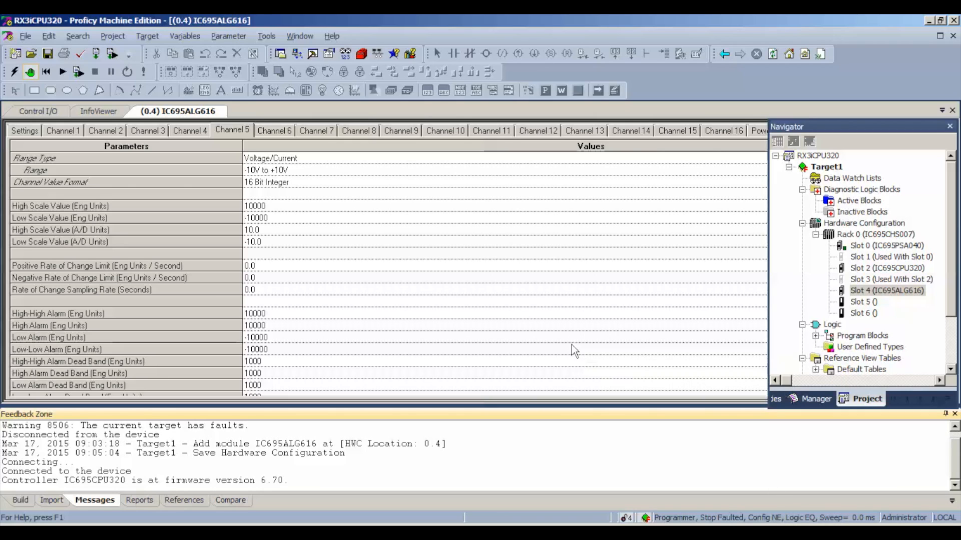
{"action": "mouse_move", "coordinate": [576, 340]}
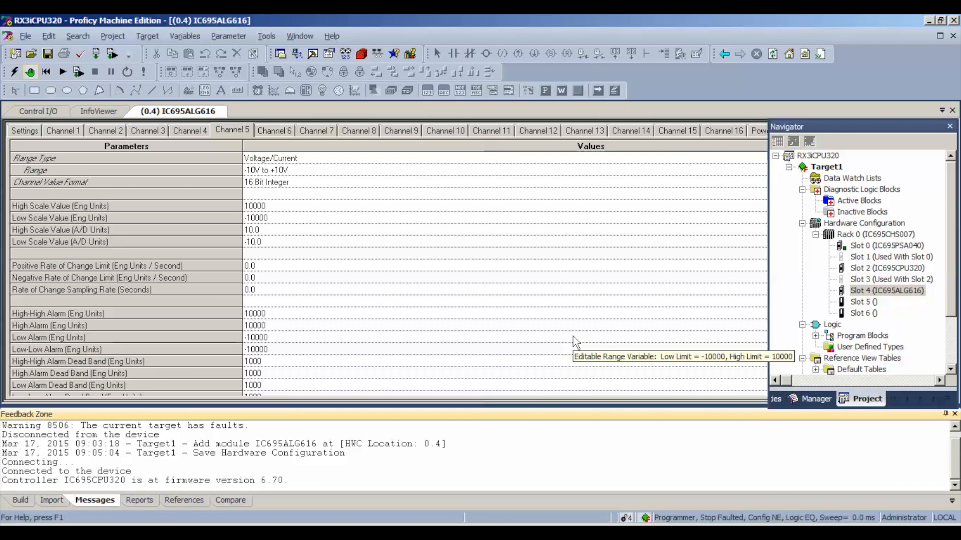
{"action": "mouse_move", "coordinate": [722, 522]}
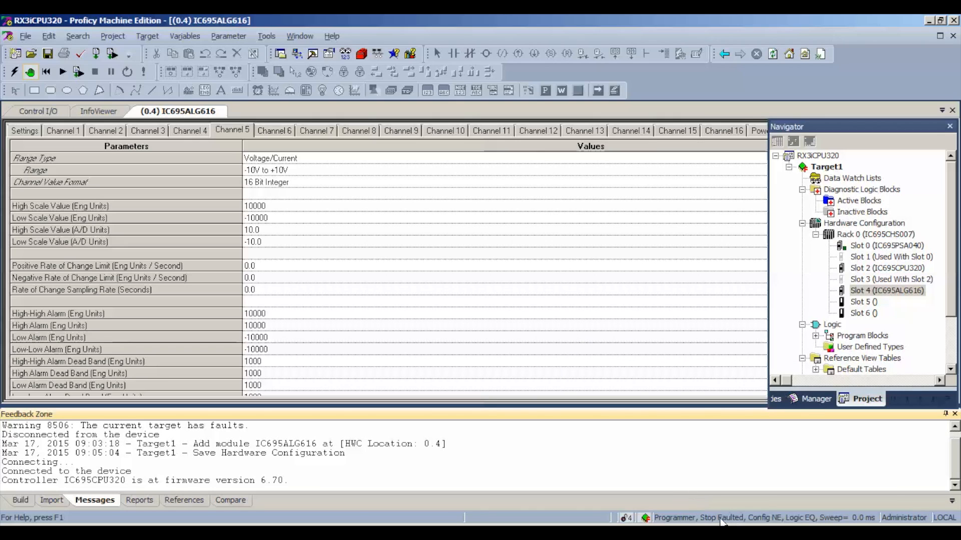
{"action": "mouse_move", "coordinate": [741, 523]}
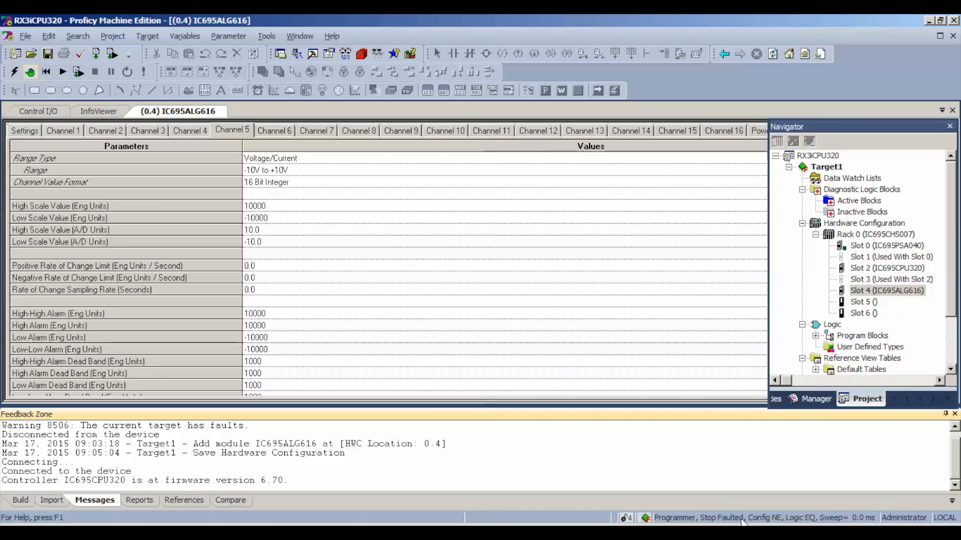
{"action": "mouse_move", "coordinate": [643, 392]}
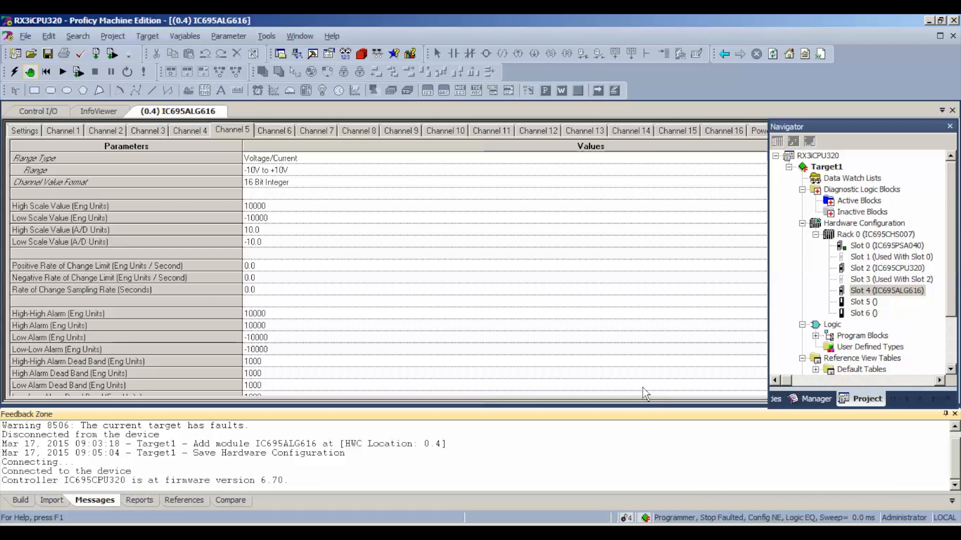
{"action": "mouse_move", "coordinate": [643, 344]}
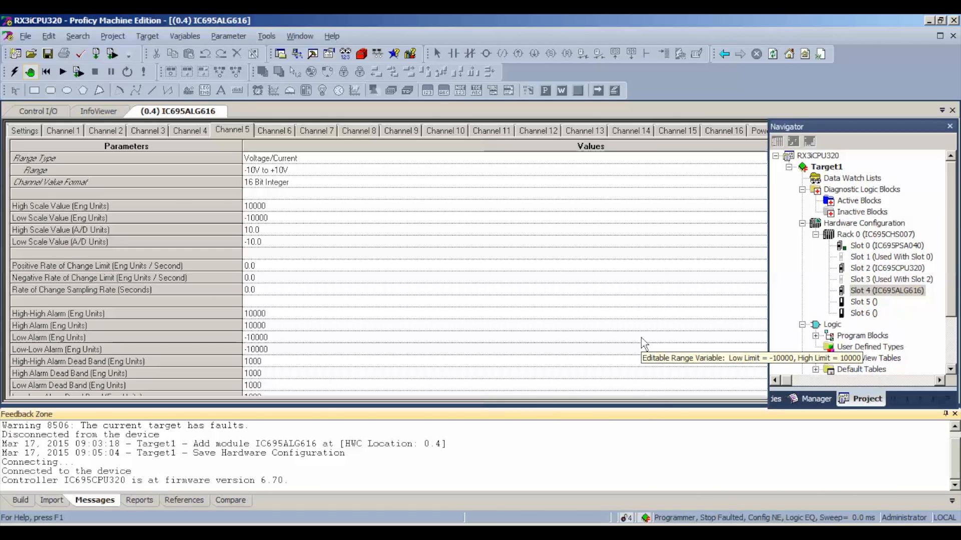
{"action": "mouse_move", "coordinate": [643, 345]}
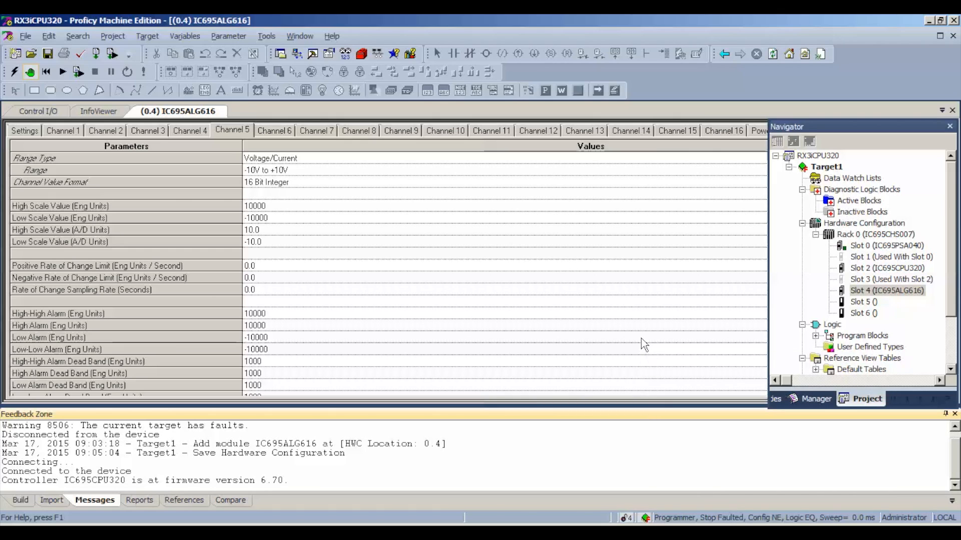
{"action": "mouse_move", "coordinate": [643, 344]}
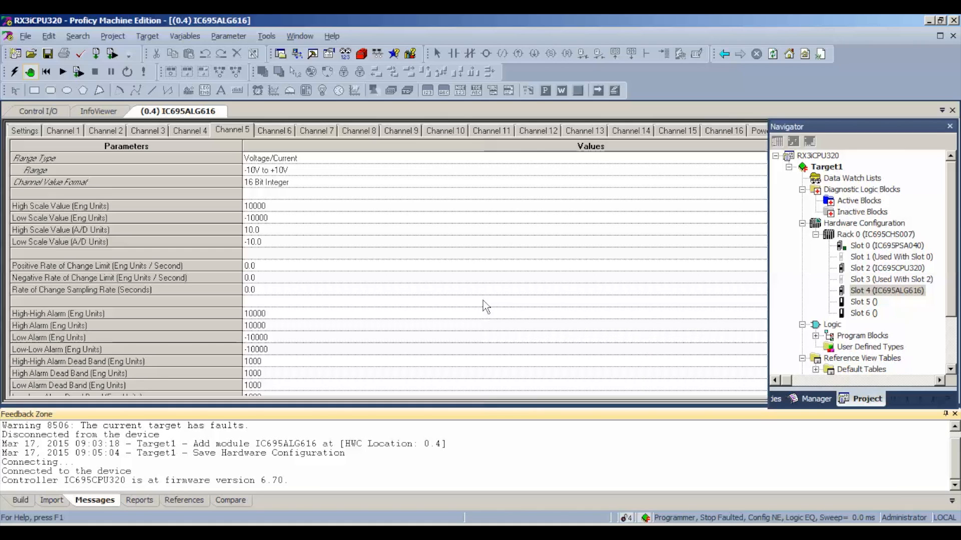
- Clear the Controller Fault Table and IO Fault Table on the IC695CPU320
{"action": "left_click", "coordinate": [147, 36]}
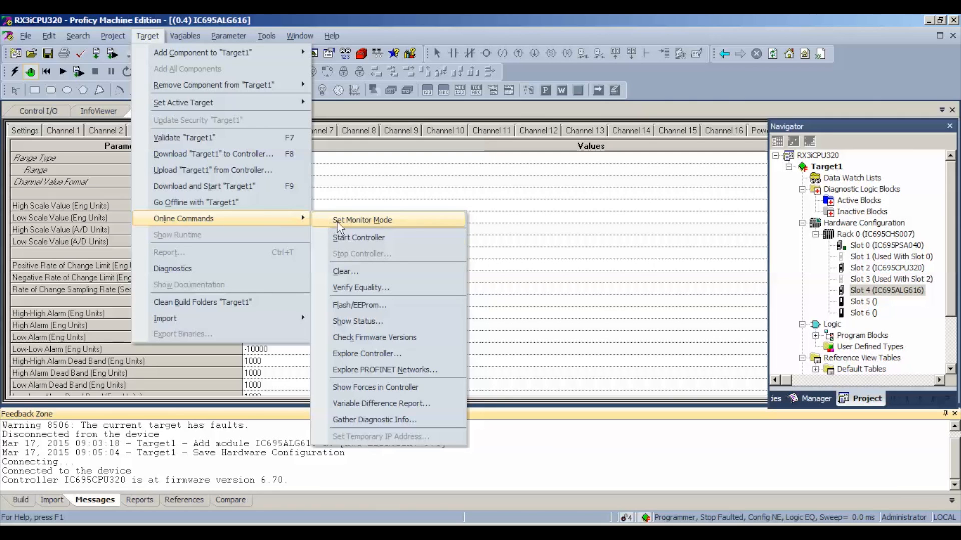
{"action": "left_click", "coordinate": [345, 272]}
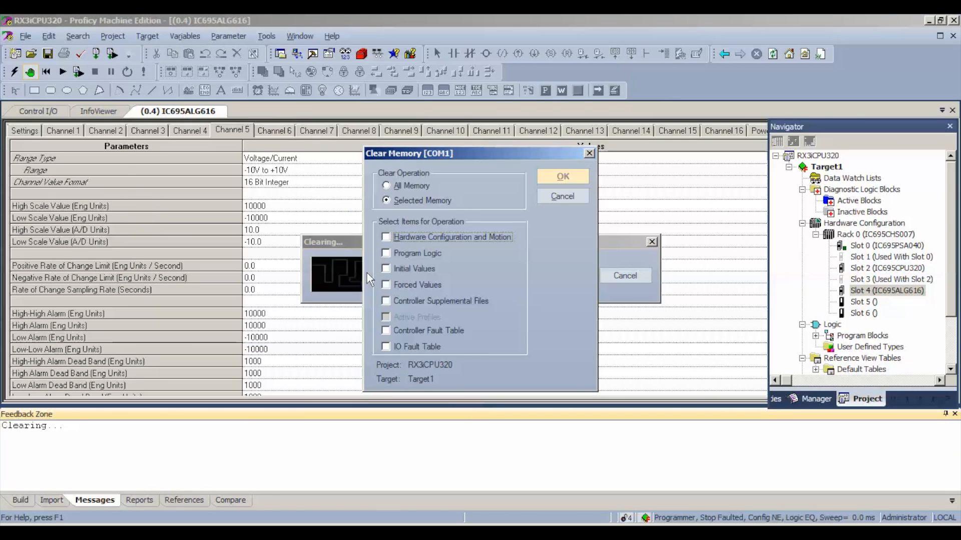
{"action": "left_click", "coordinate": [385, 330]}
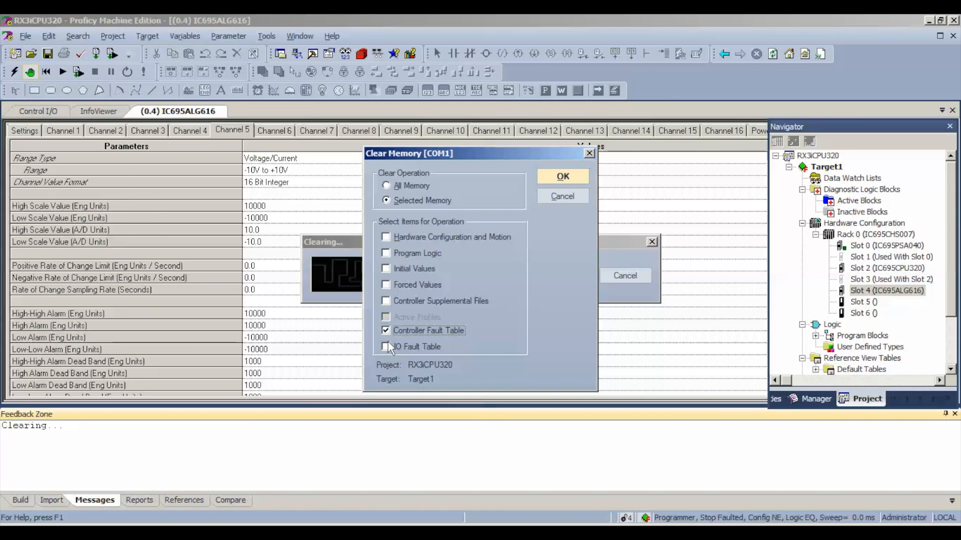
{"action": "left_click", "coordinate": [385, 347]}
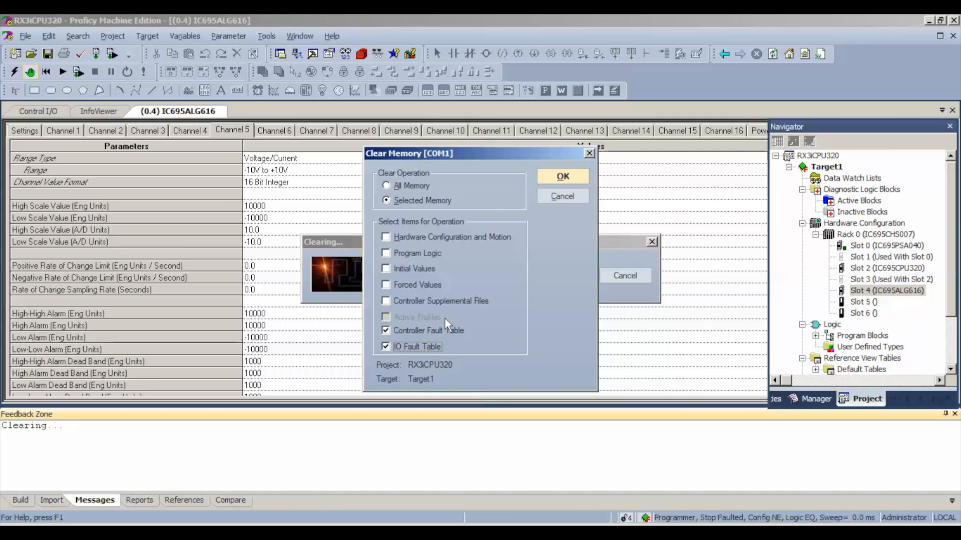
{"action": "left_click", "coordinate": [563, 176]}
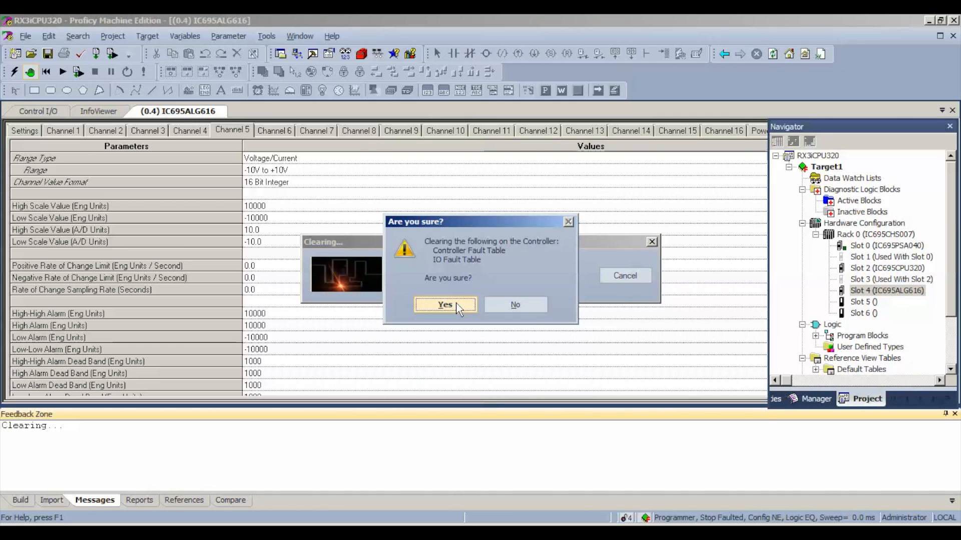
{"action": "left_click", "coordinate": [444, 304]}
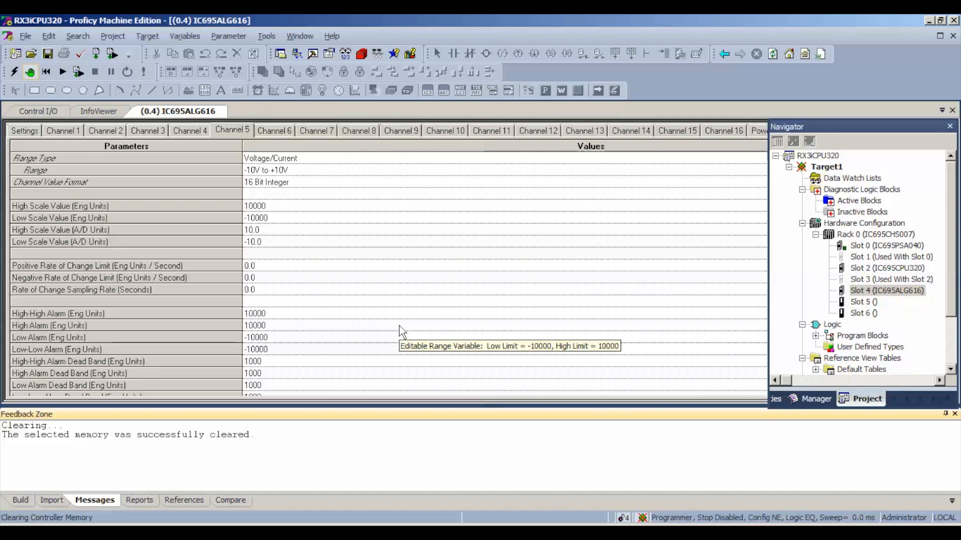
{"action": "mouse_move", "coordinate": [63, 71]}
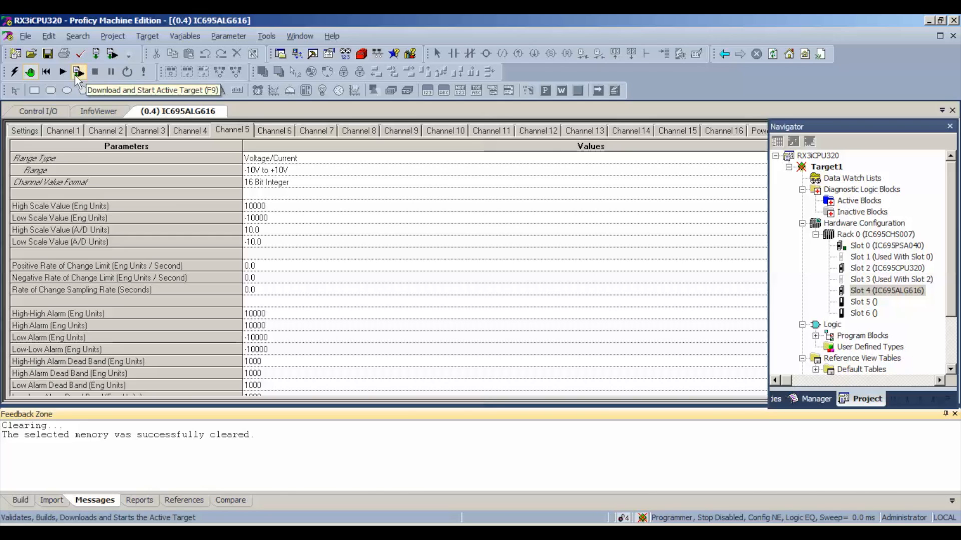
- Build and download configuration and logic to the IC695CPU320 with 0 errors and 0 warnings
{"action": "left_click", "coordinate": [78, 71]}
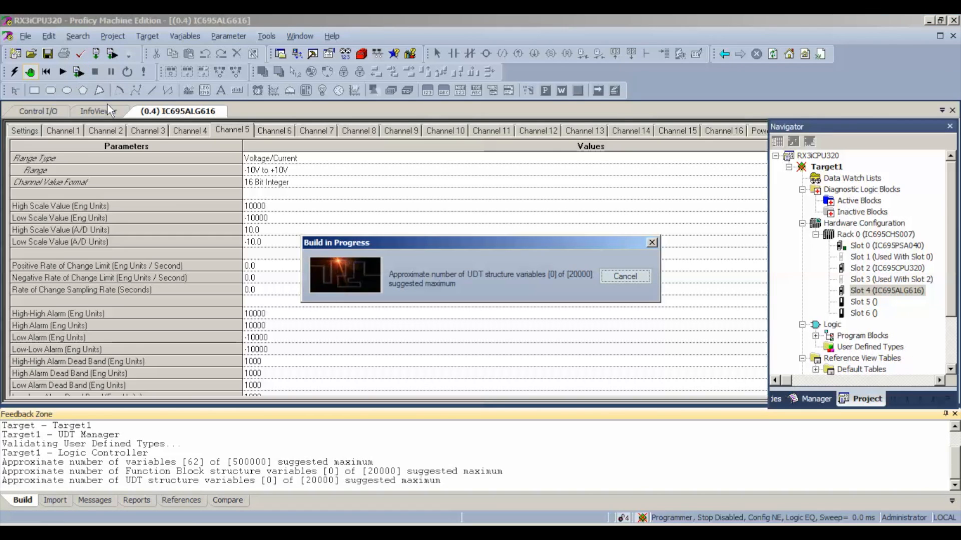
{"action": "mouse_move", "coordinate": [459, 188]}
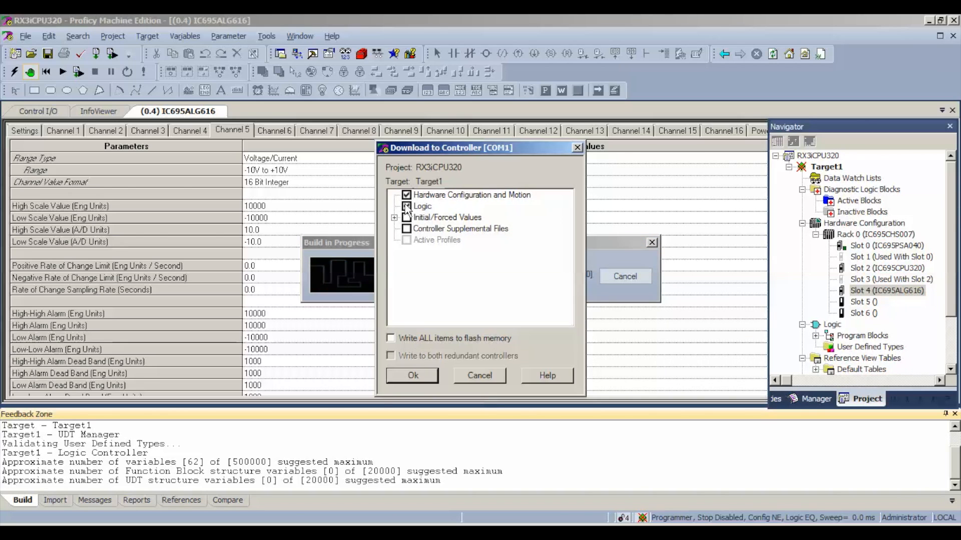
{"action": "left_click", "coordinate": [412, 375]}
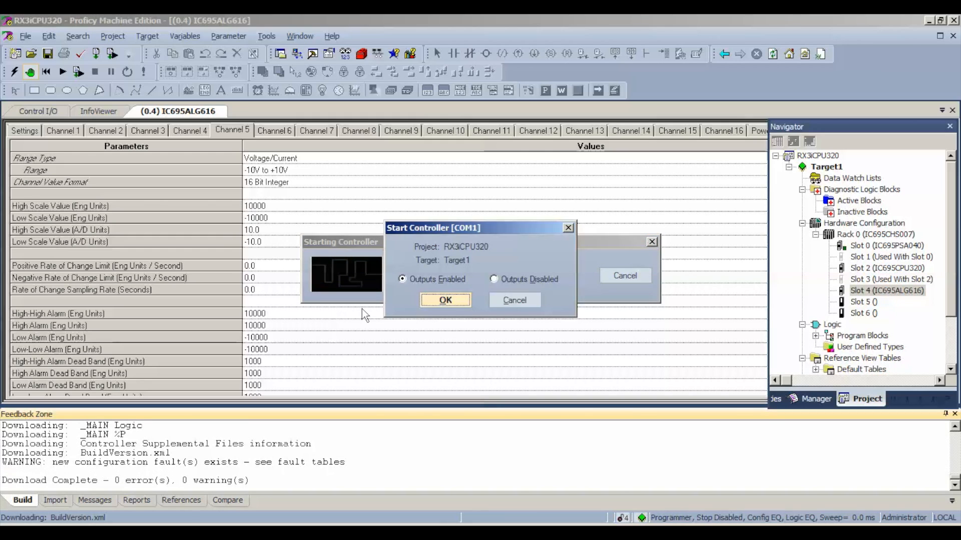
- Start the IC695CPU320 with Outputs Enabled, configuration and logic equal
{"action": "left_click", "coordinate": [446, 300]}
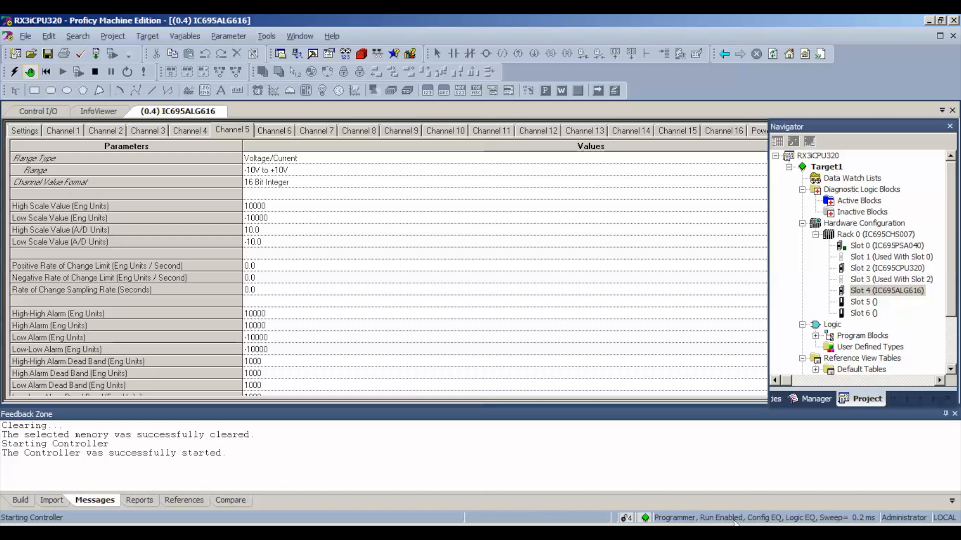
{"action": "mouse_move", "coordinate": [758, 523]}
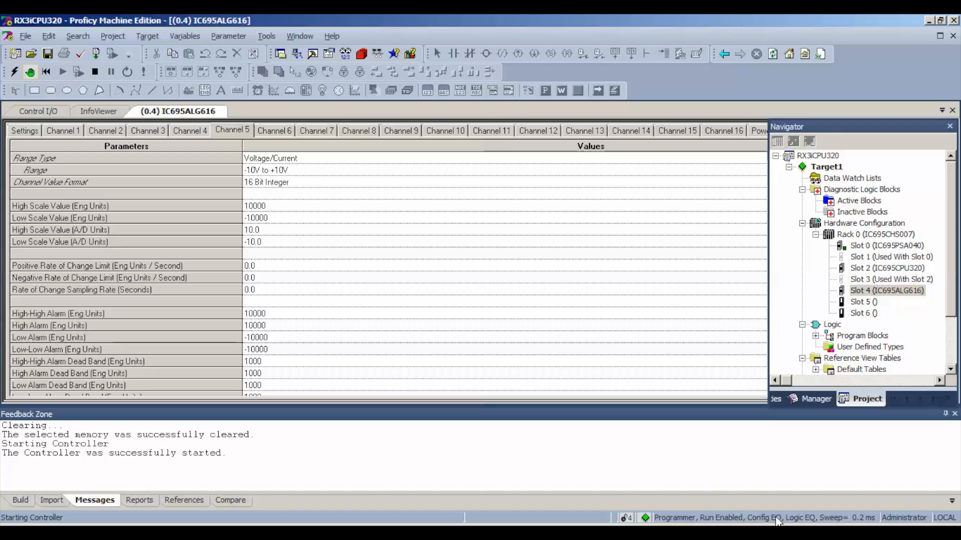
{"action": "mouse_move", "coordinate": [711, 520]}
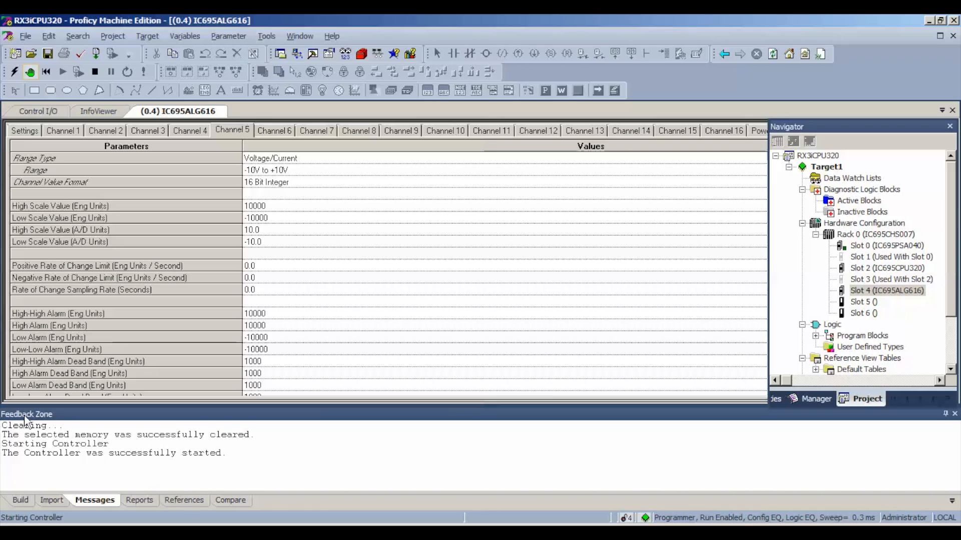
{"action": "mouse_move", "coordinate": [114, 421]}
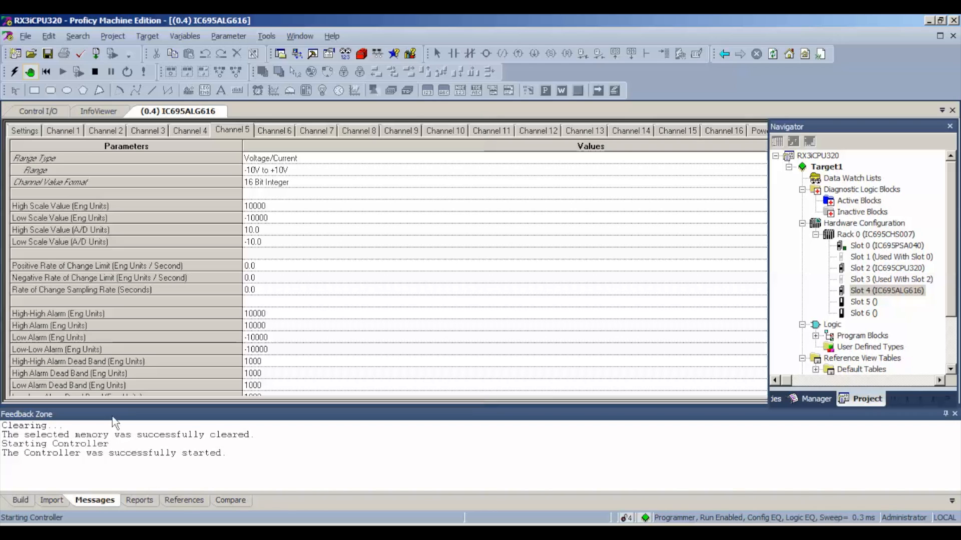
{"action": "mouse_move", "coordinate": [101, 469]}
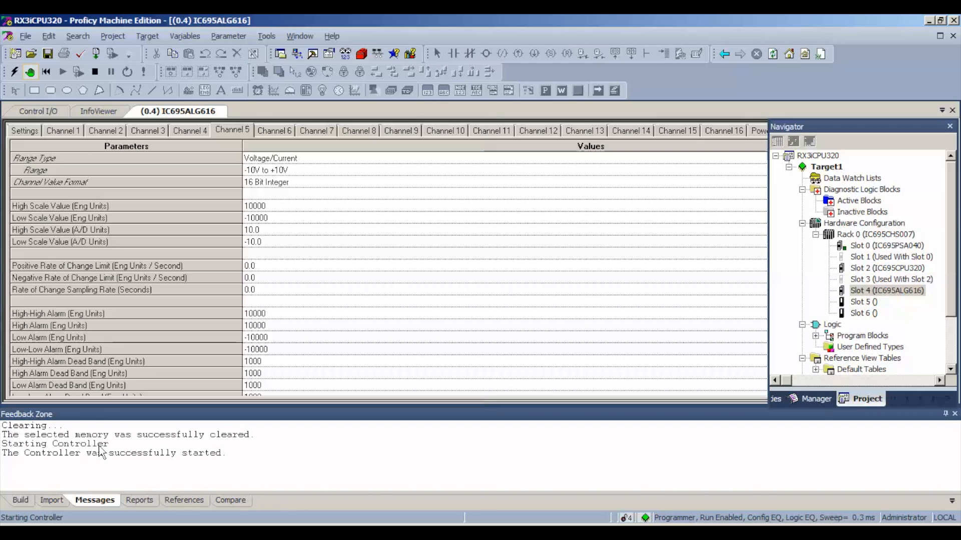
{"action": "mouse_move", "coordinate": [286, 256]}
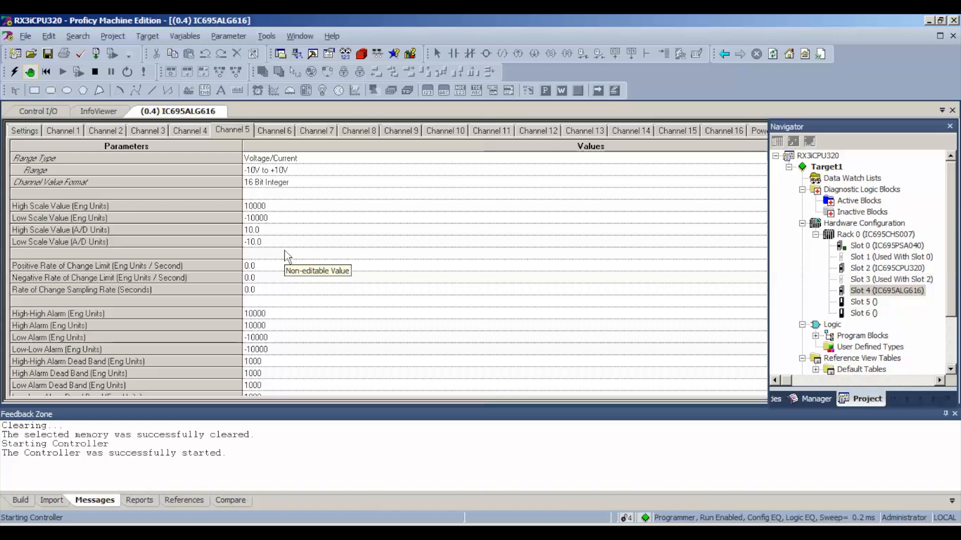
{"action": "mouse_move", "coordinate": [494, 258]}
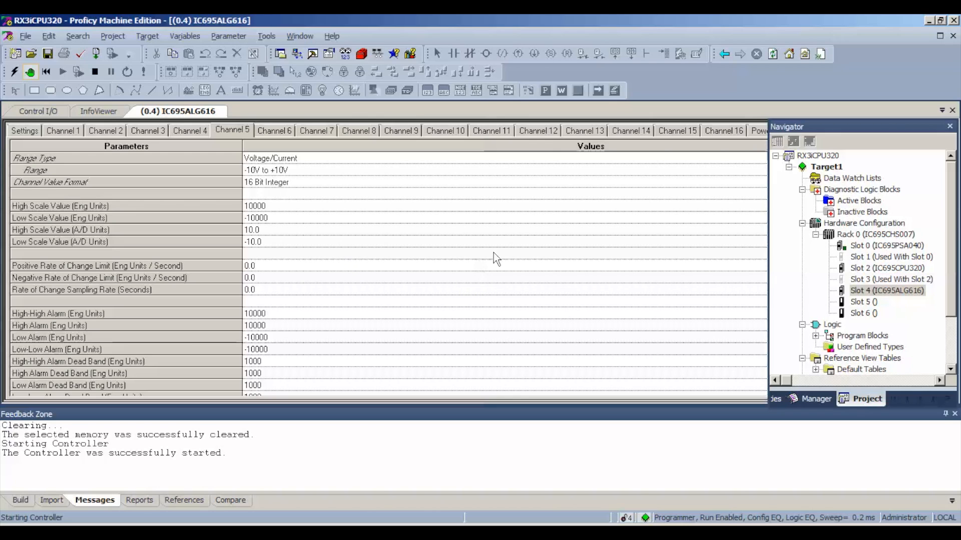
{"action": "scroll", "scroll_direction": "down", "scroll_amount": 3}
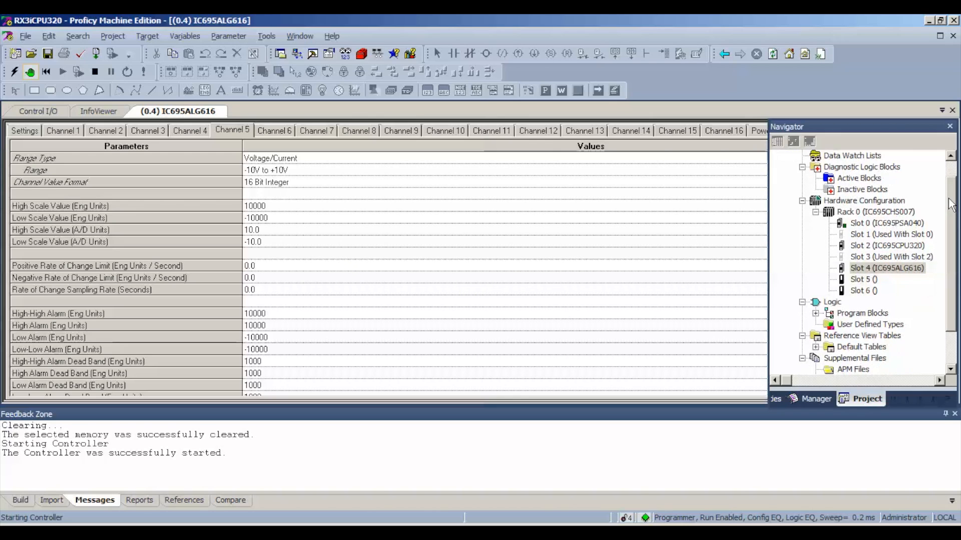
- Open %AI - Analog Input from Reference View Tables > Default Tables
{"action": "scroll", "scroll_direction": "down", "scroll_amount": 3}
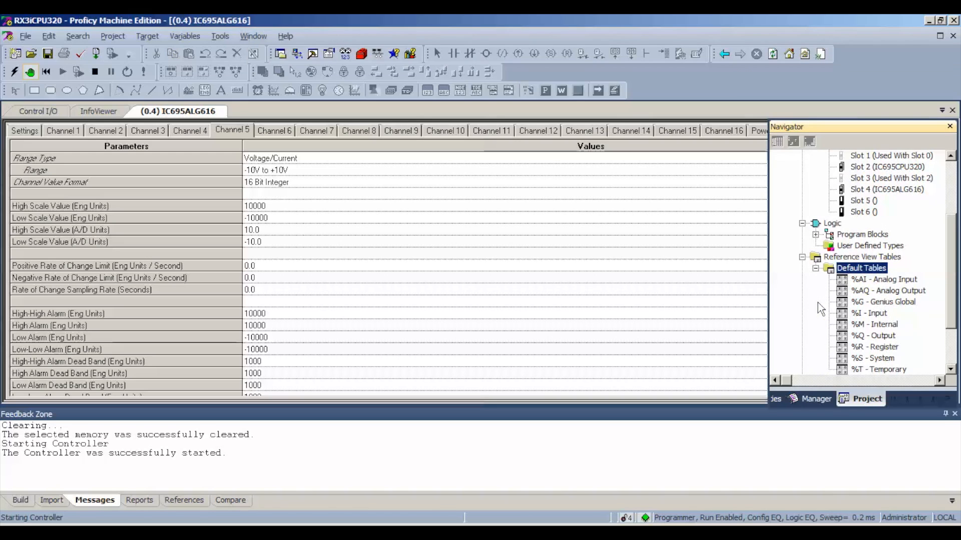
{"action": "mouse_move", "coordinate": [833, 281]}
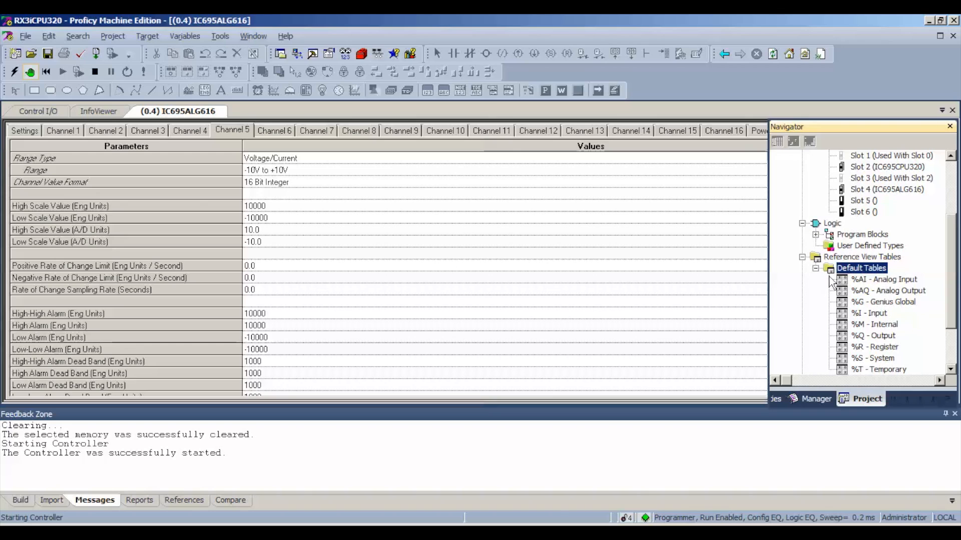
{"action": "double_click", "coordinate": [882, 280]}
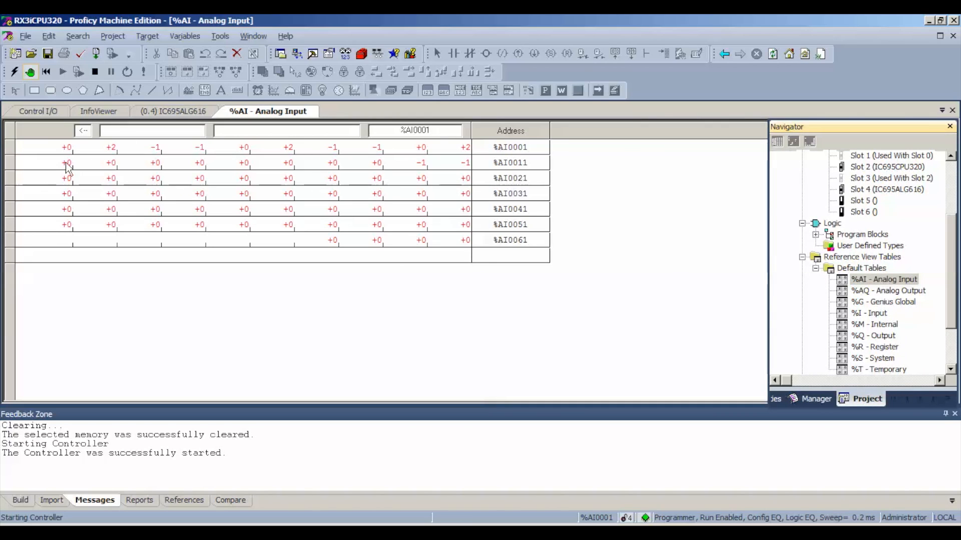
{"action": "left_click", "coordinate": [173, 111]}
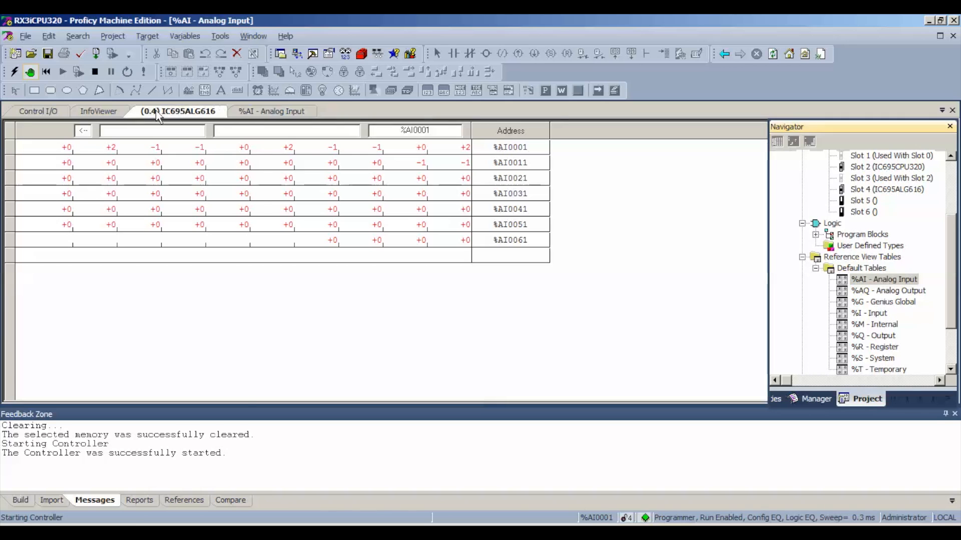
{"action": "left_click", "coordinate": [175, 111]}
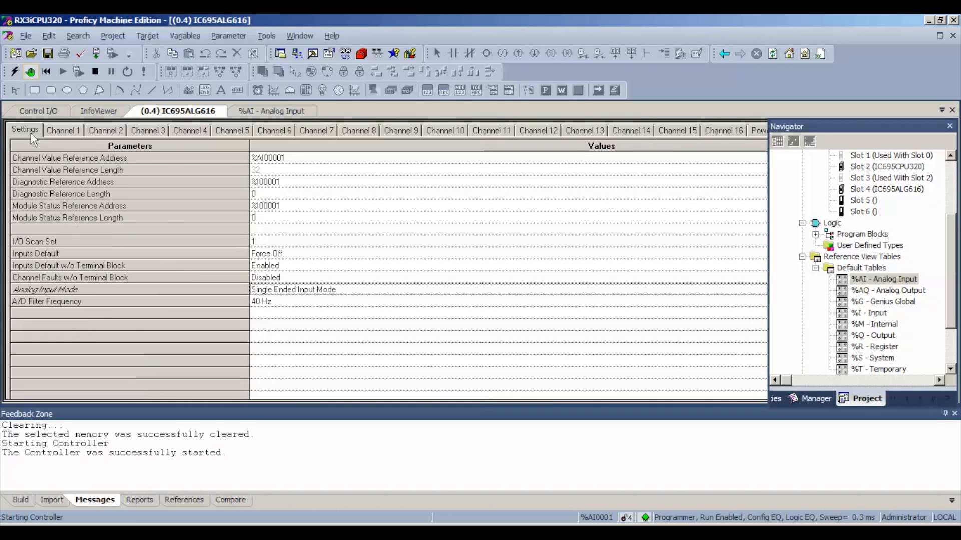
{"action": "mouse_move", "coordinate": [243, 155]}
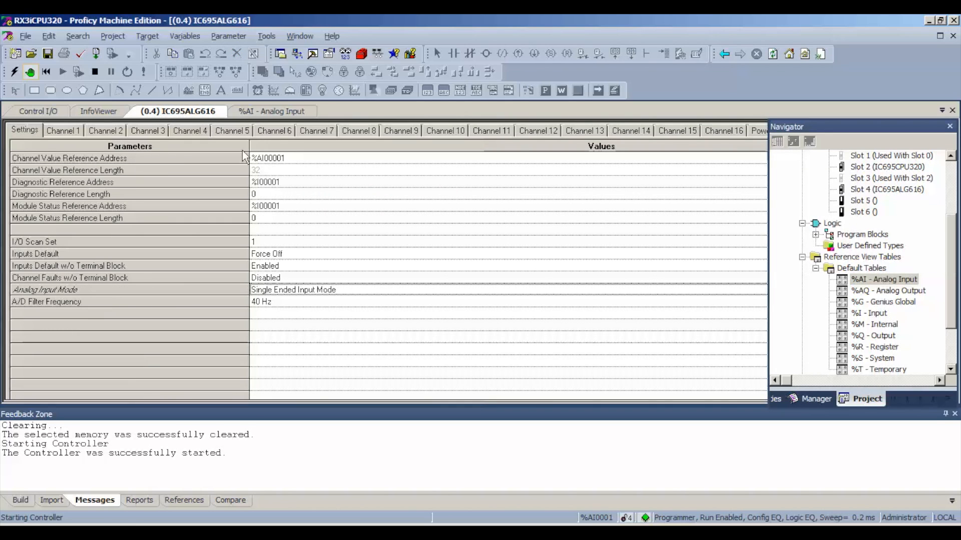
{"action": "mouse_move", "coordinate": [283, 167]}
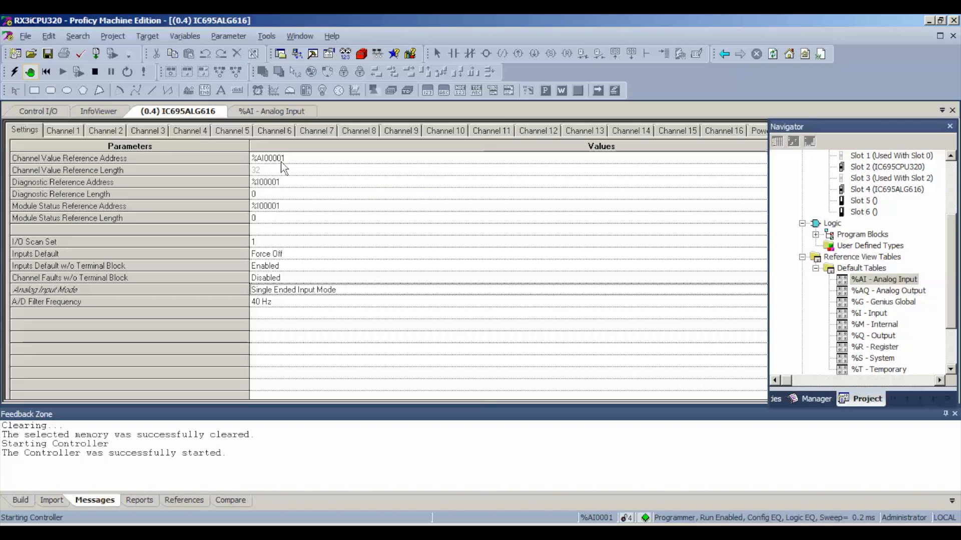
{"action": "left_click", "coordinate": [273, 112]}
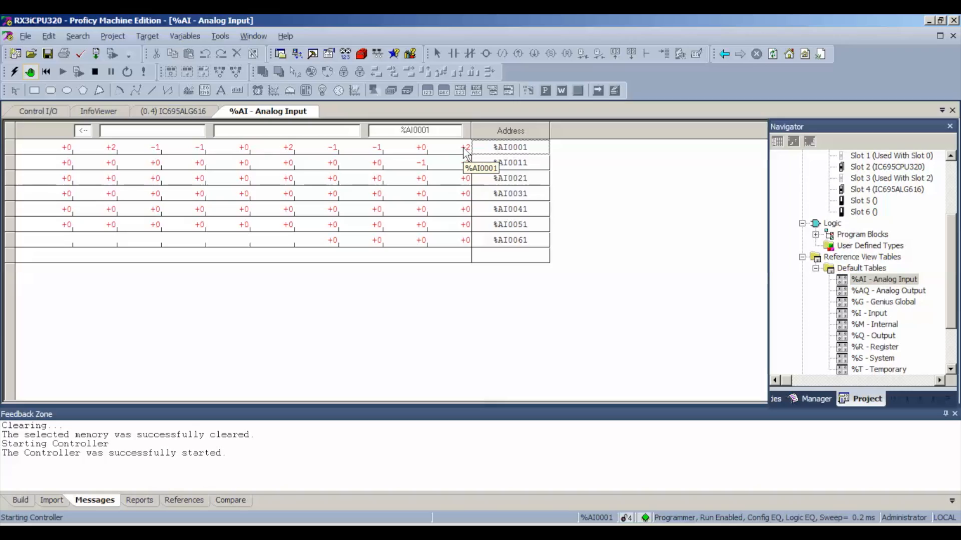
{"action": "mouse_move", "coordinate": [585, 167]}
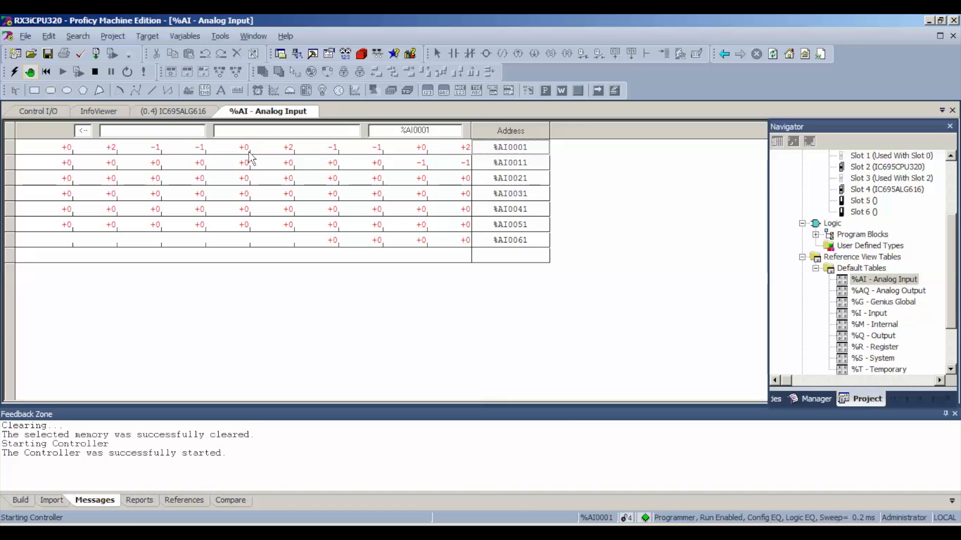
- Stop the controller and reopen the IC695ALG616 module's Settings page
{"action": "left_click", "coordinate": [94, 72]}
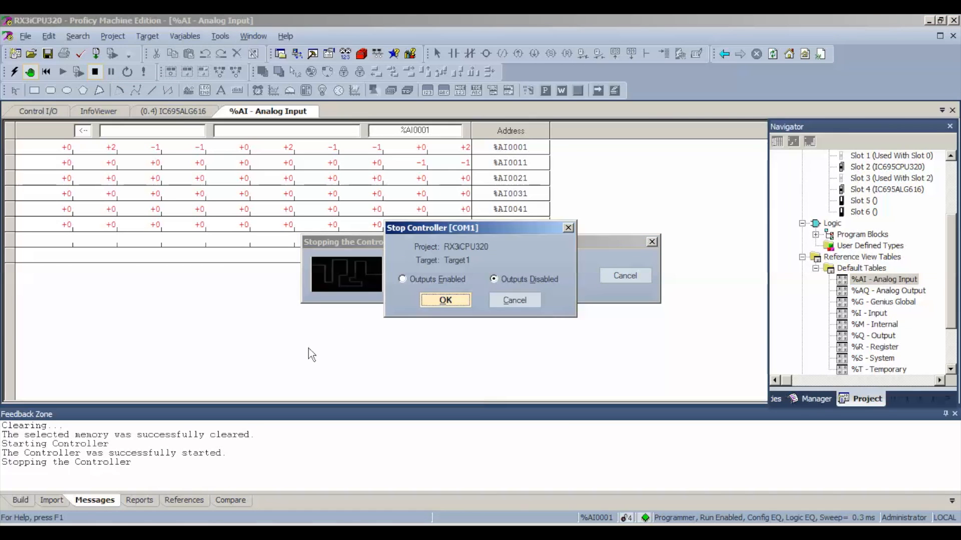
{"action": "left_click", "coordinate": [445, 299]}
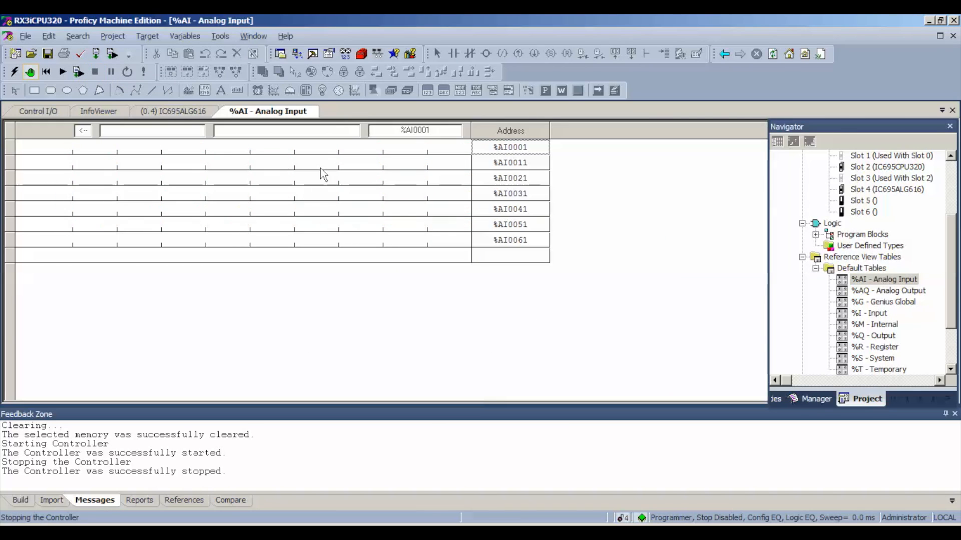
{"action": "left_click", "coordinate": [172, 111]}
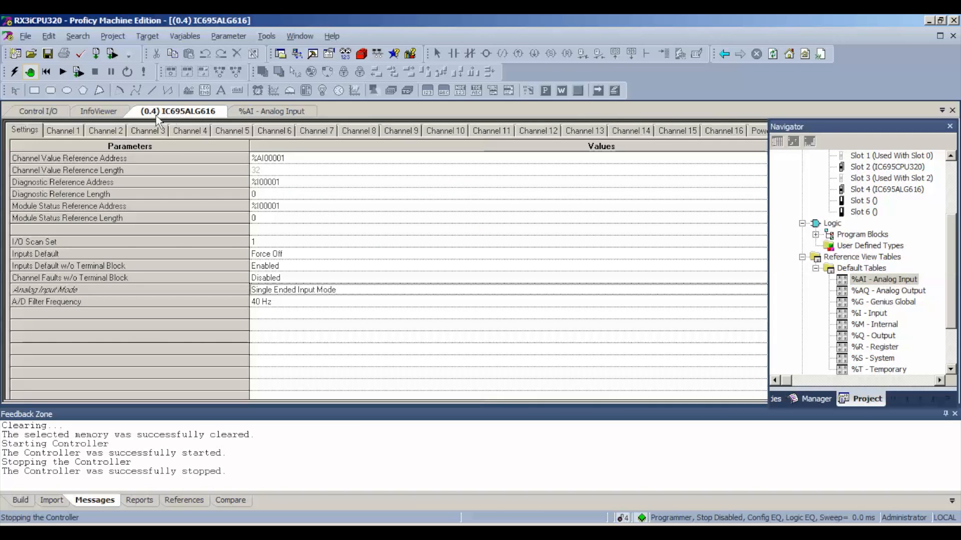
- Set channels 1, 4 and 6 of the IC695ALG616 to the 4mA to 20mA range
{"action": "left_click", "coordinate": [64, 131]}
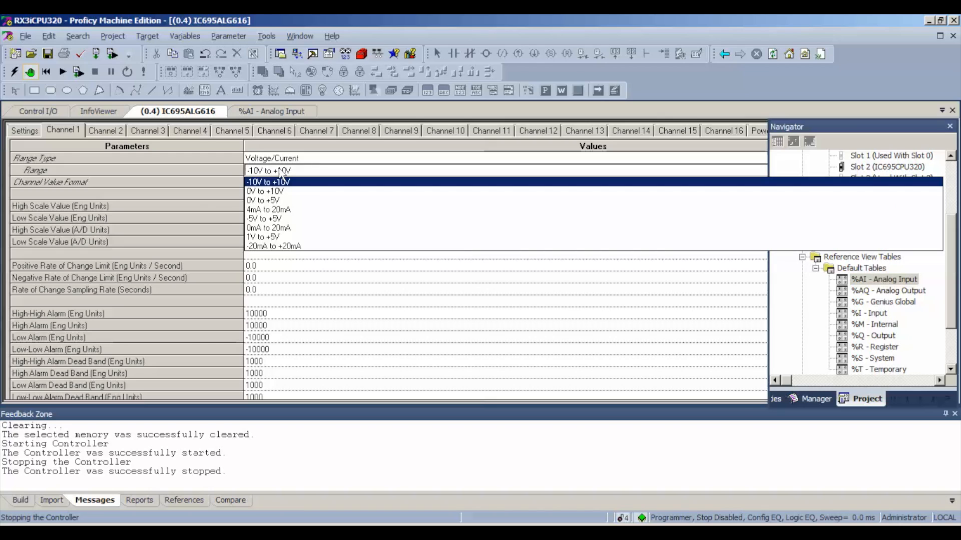
{"action": "left_click", "coordinate": [268, 209]}
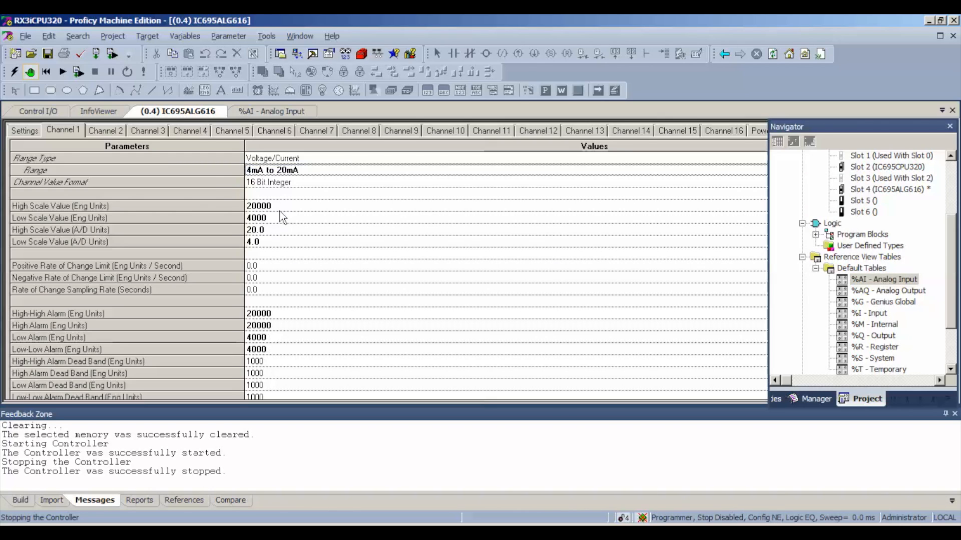
{"action": "left_click", "coordinate": [148, 130]}
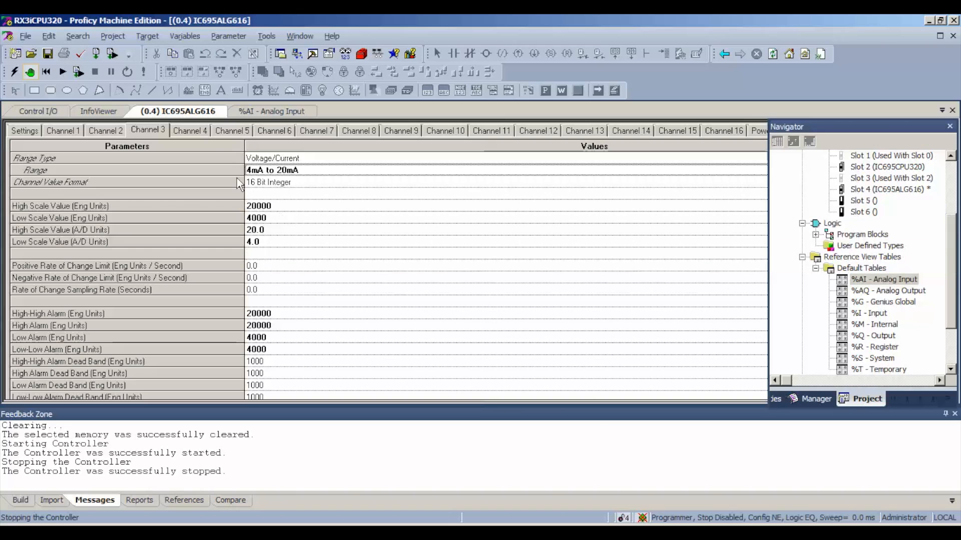
{"action": "left_click", "coordinate": [189, 129]}
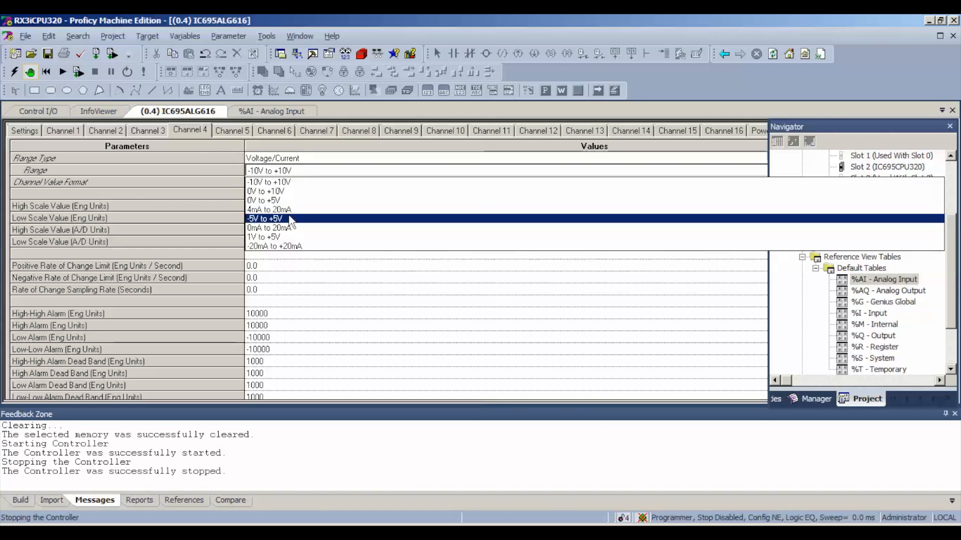
{"action": "left_click", "coordinate": [232, 130]}
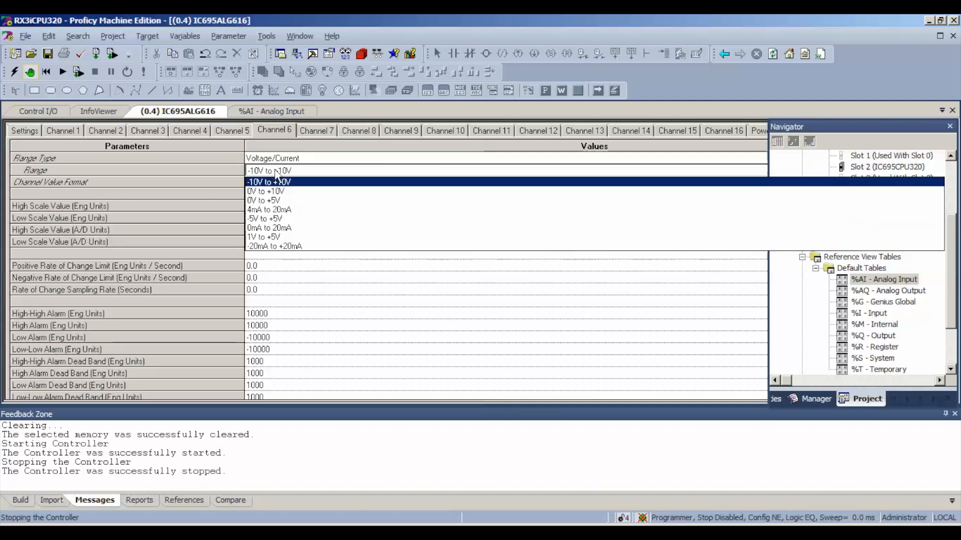
{"action": "left_click", "coordinate": [269, 210]}
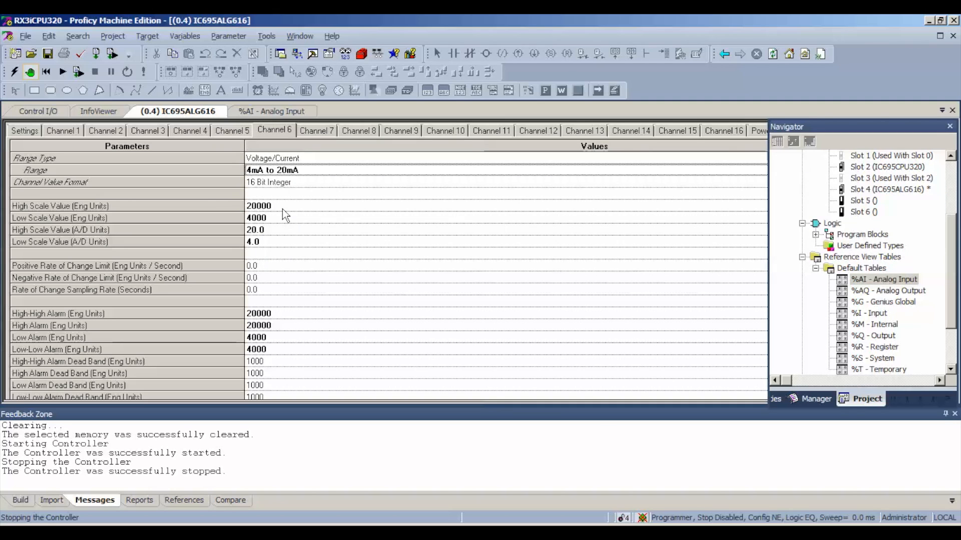
{"action": "mouse_move", "coordinate": [171, 143]}
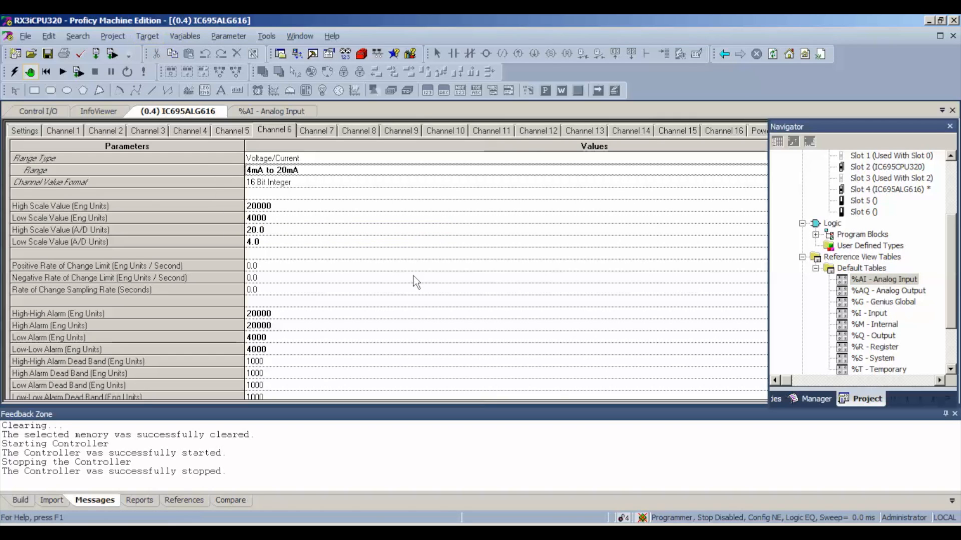
{"action": "mouse_move", "coordinate": [621, 471]}
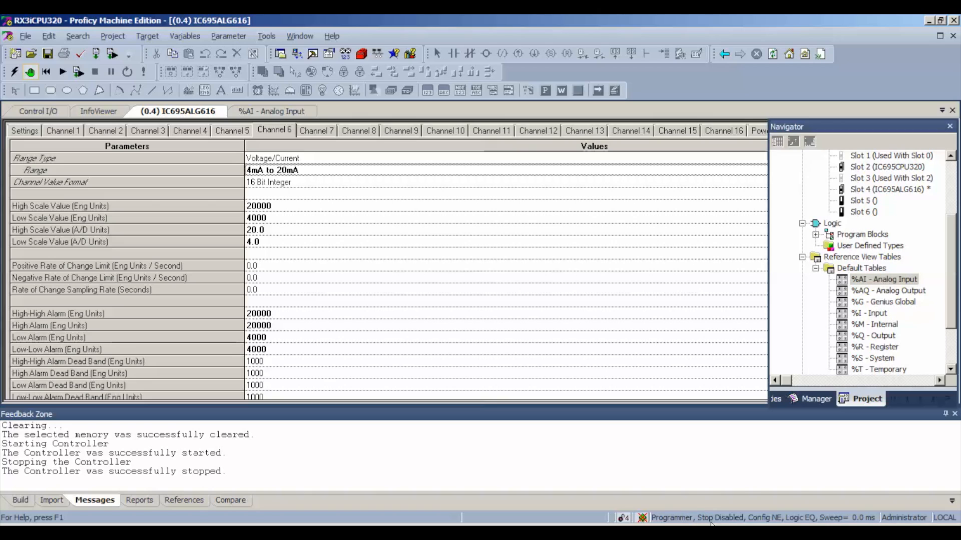
{"action": "mouse_move", "coordinate": [779, 523]}
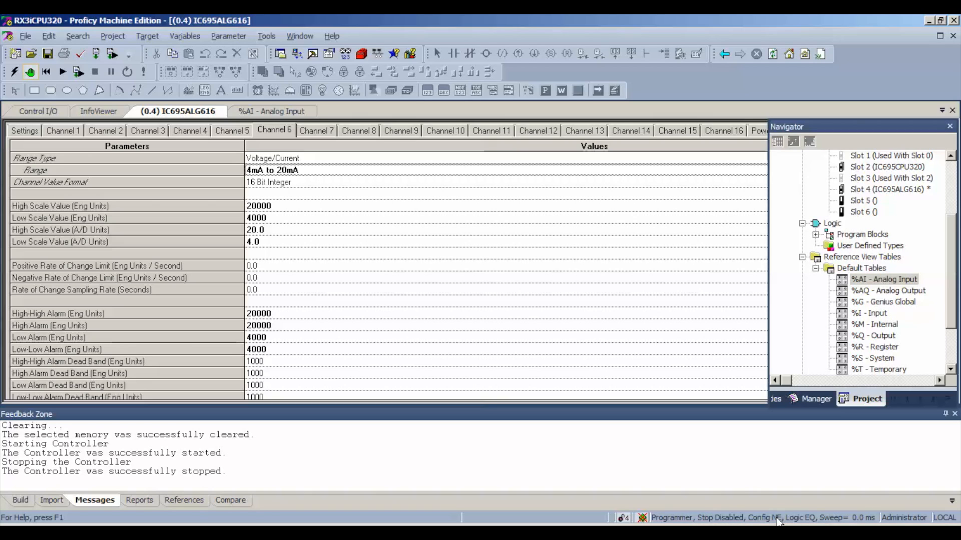
{"action": "mouse_move", "coordinate": [499, 308]}
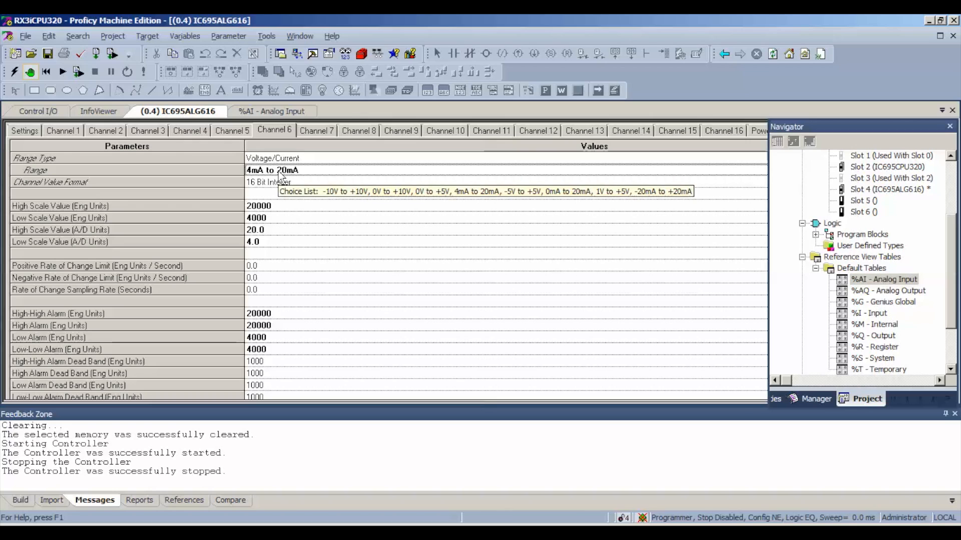
{"action": "mouse_move", "coordinate": [167, 44]}
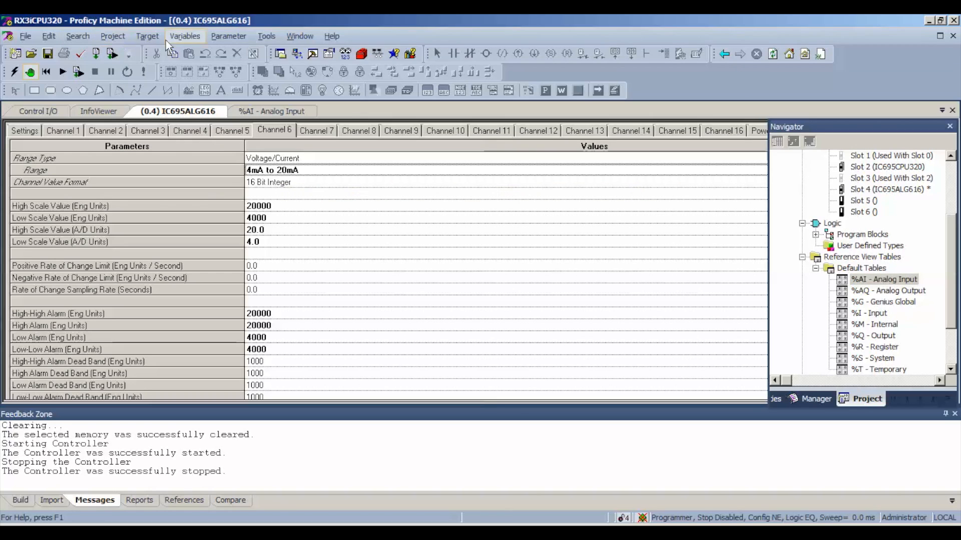
- Clear the Controller and IO fault tables via Online Commands > Clear with Selected Memory
{"action": "left_click", "coordinate": [147, 36]}
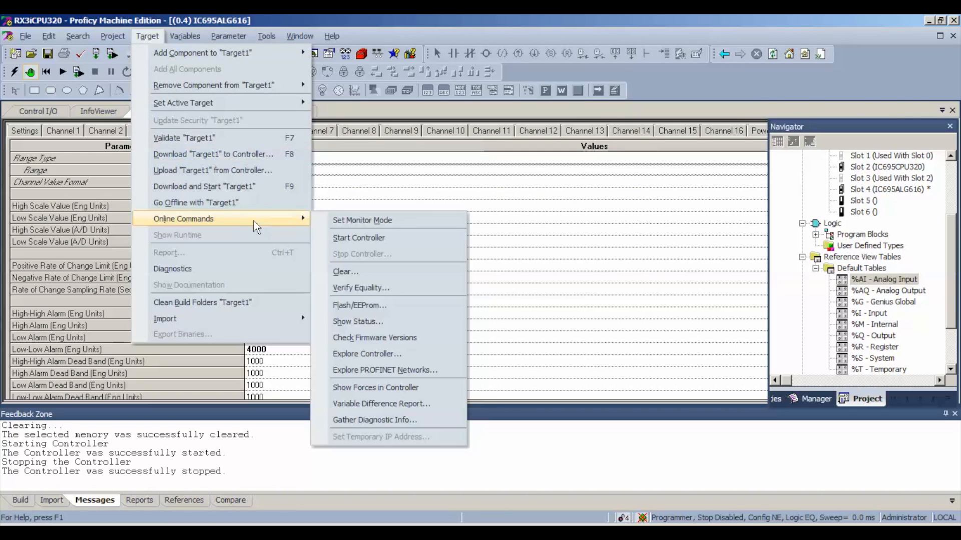
{"action": "mouse_move", "coordinate": [301, 223]}
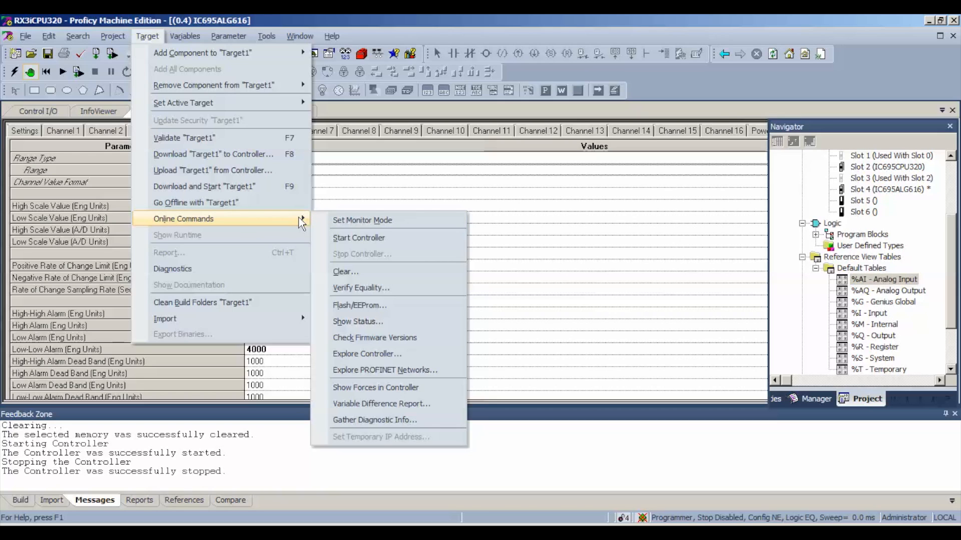
{"action": "mouse_move", "coordinate": [346, 272]}
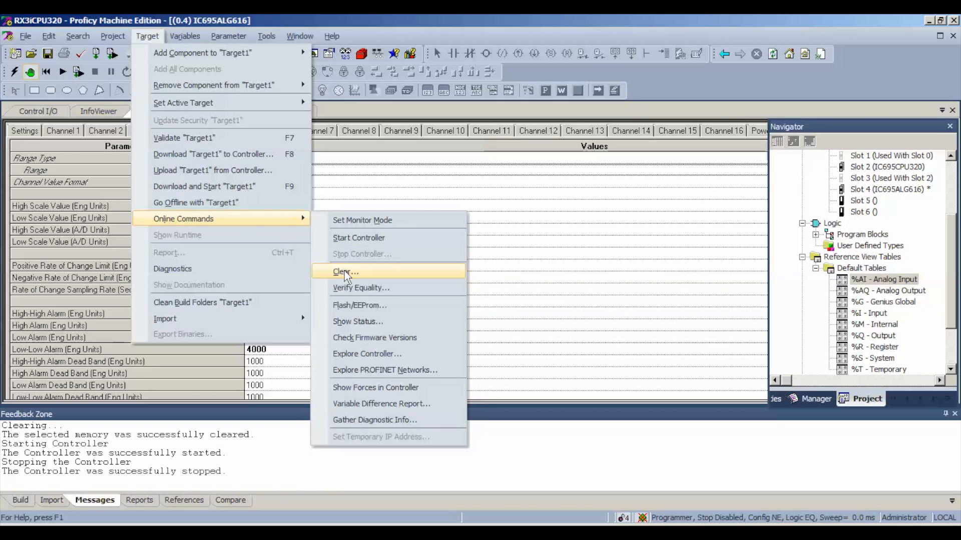
{"action": "left_click", "coordinate": [343, 272]}
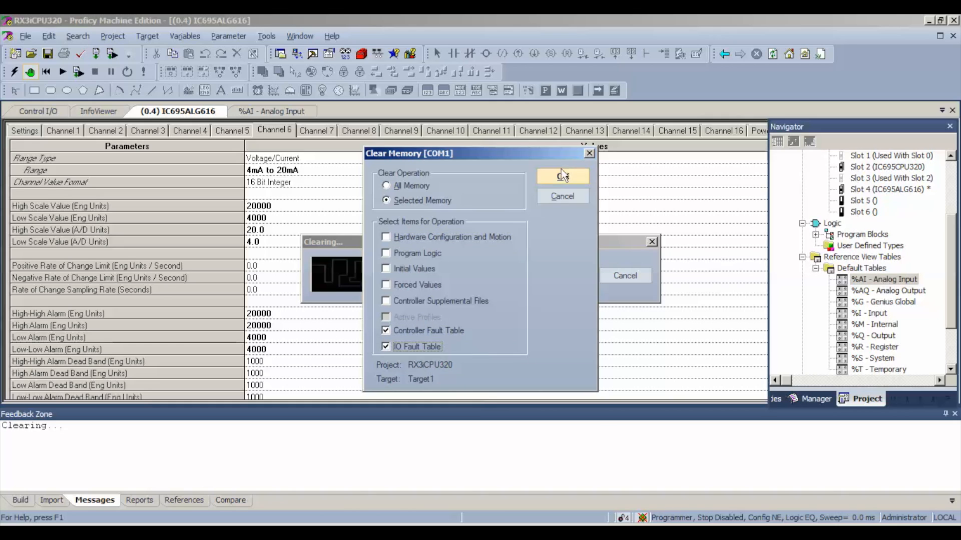
{"action": "left_click", "coordinate": [562, 175]}
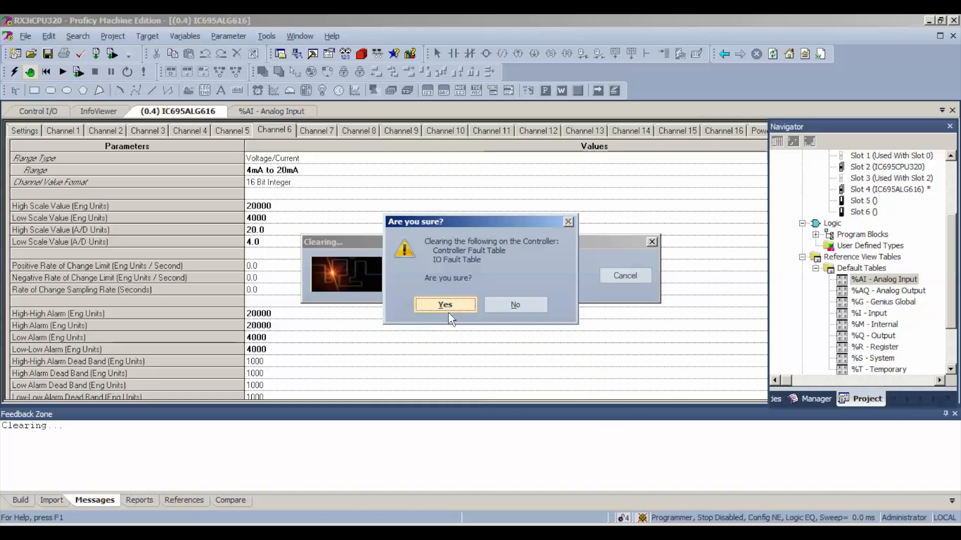
{"action": "left_click", "coordinate": [445, 304]}
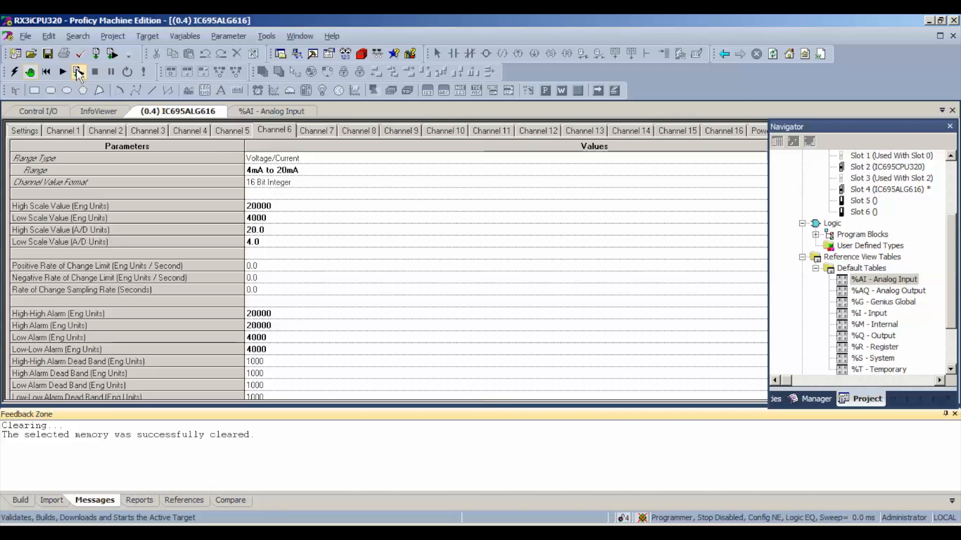
- Download the 4–20 mA configuration and start the controller with outputs enabled
{"action": "left_click", "coordinate": [74, 71]}
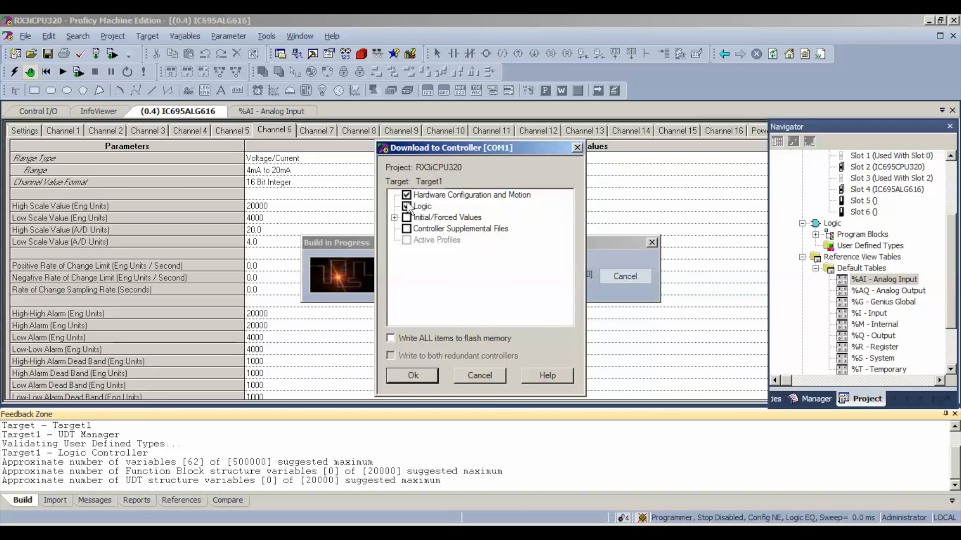
{"action": "left_click", "coordinate": [412, 375]}
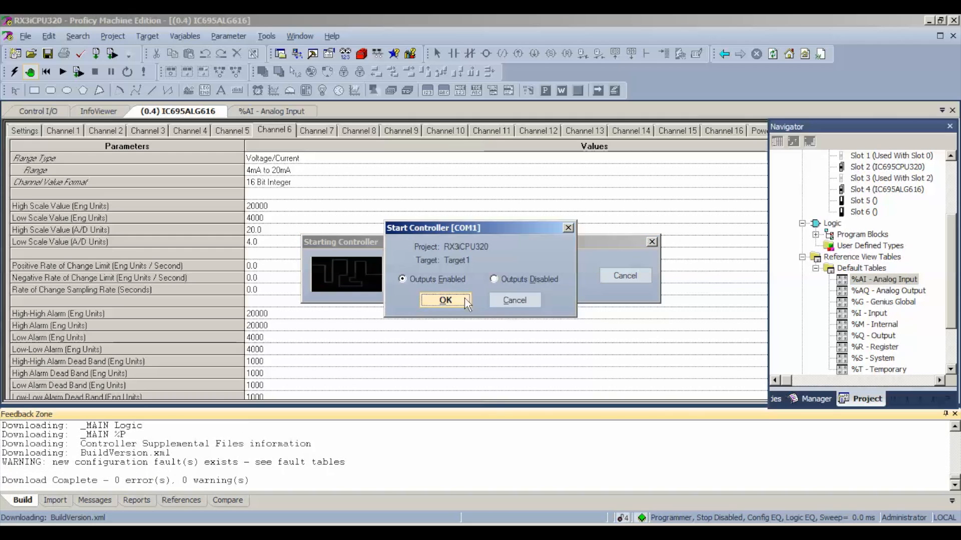
{"action": "left_click", "coordinate": [444, 301]}
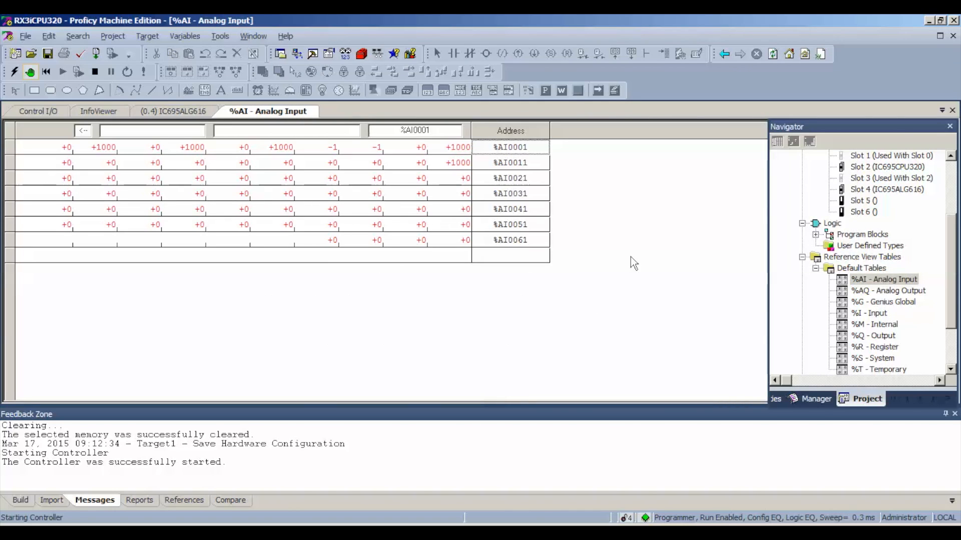
{"action": "mouse_move", "coordinate": [126, 409]}
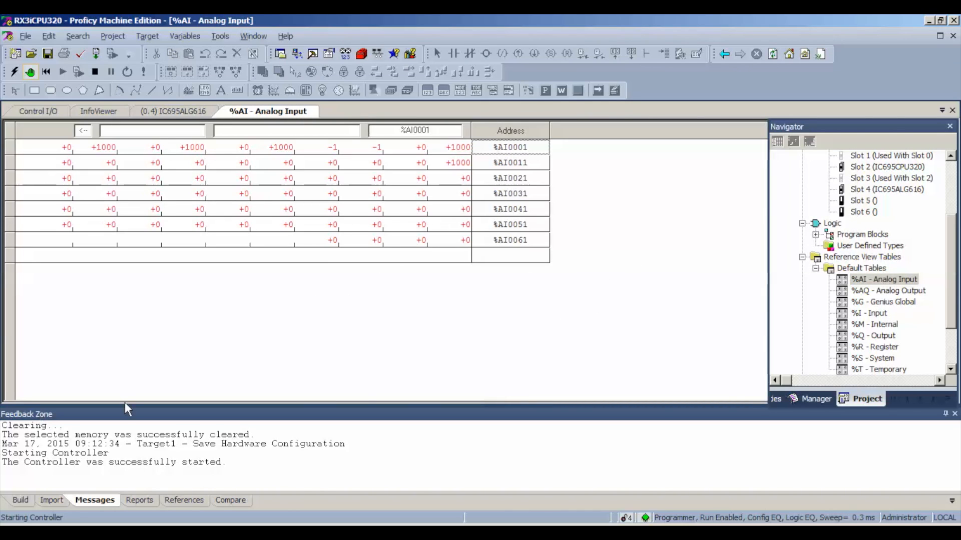
{"action": "mouse_move", "coordinate": [594, 254]}
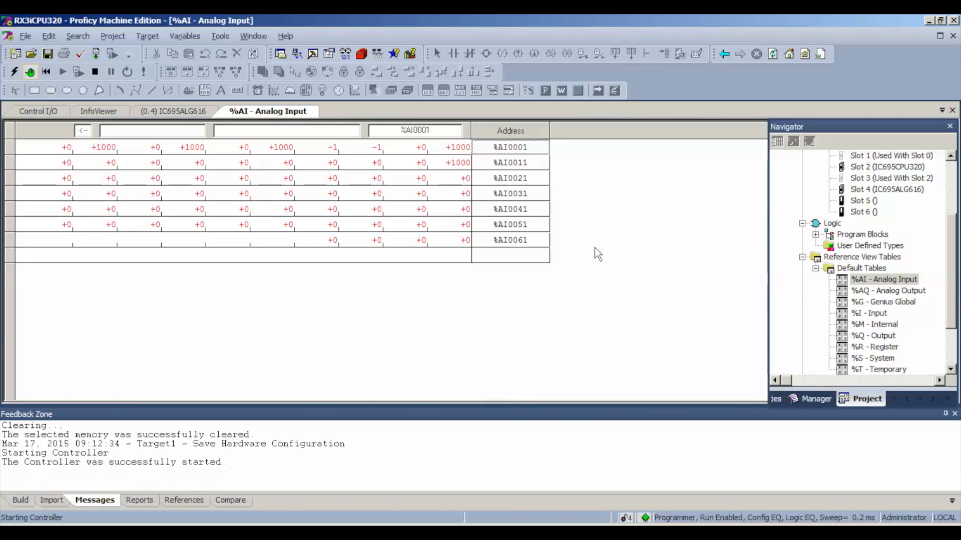
{"action": "mouse_move", "coordinate": [595, 253]}
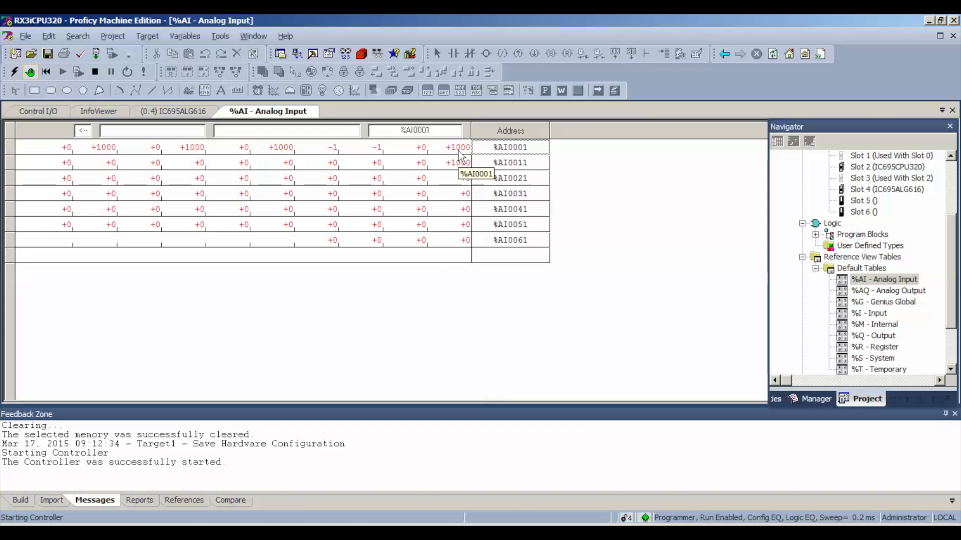
{"action": "mouse_move", "coordinate": [587, 180]}
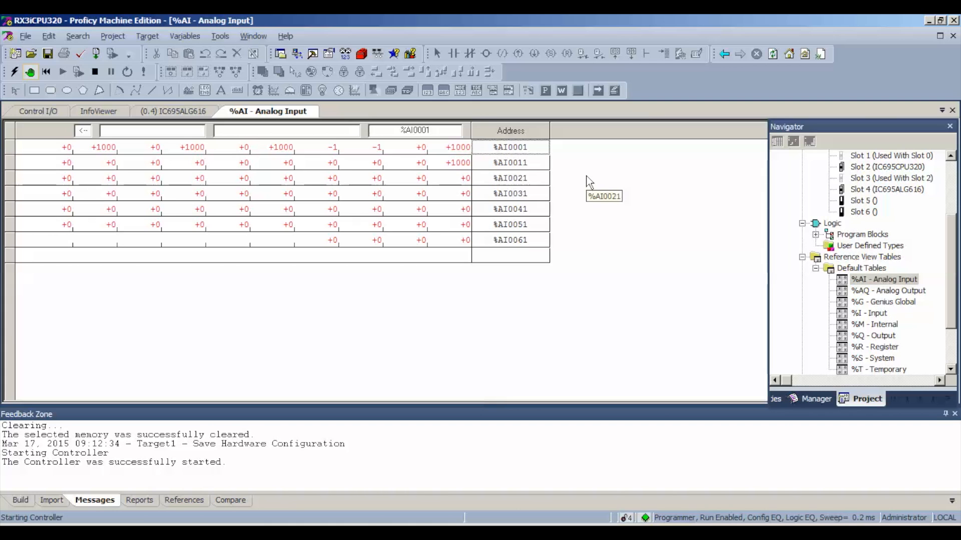